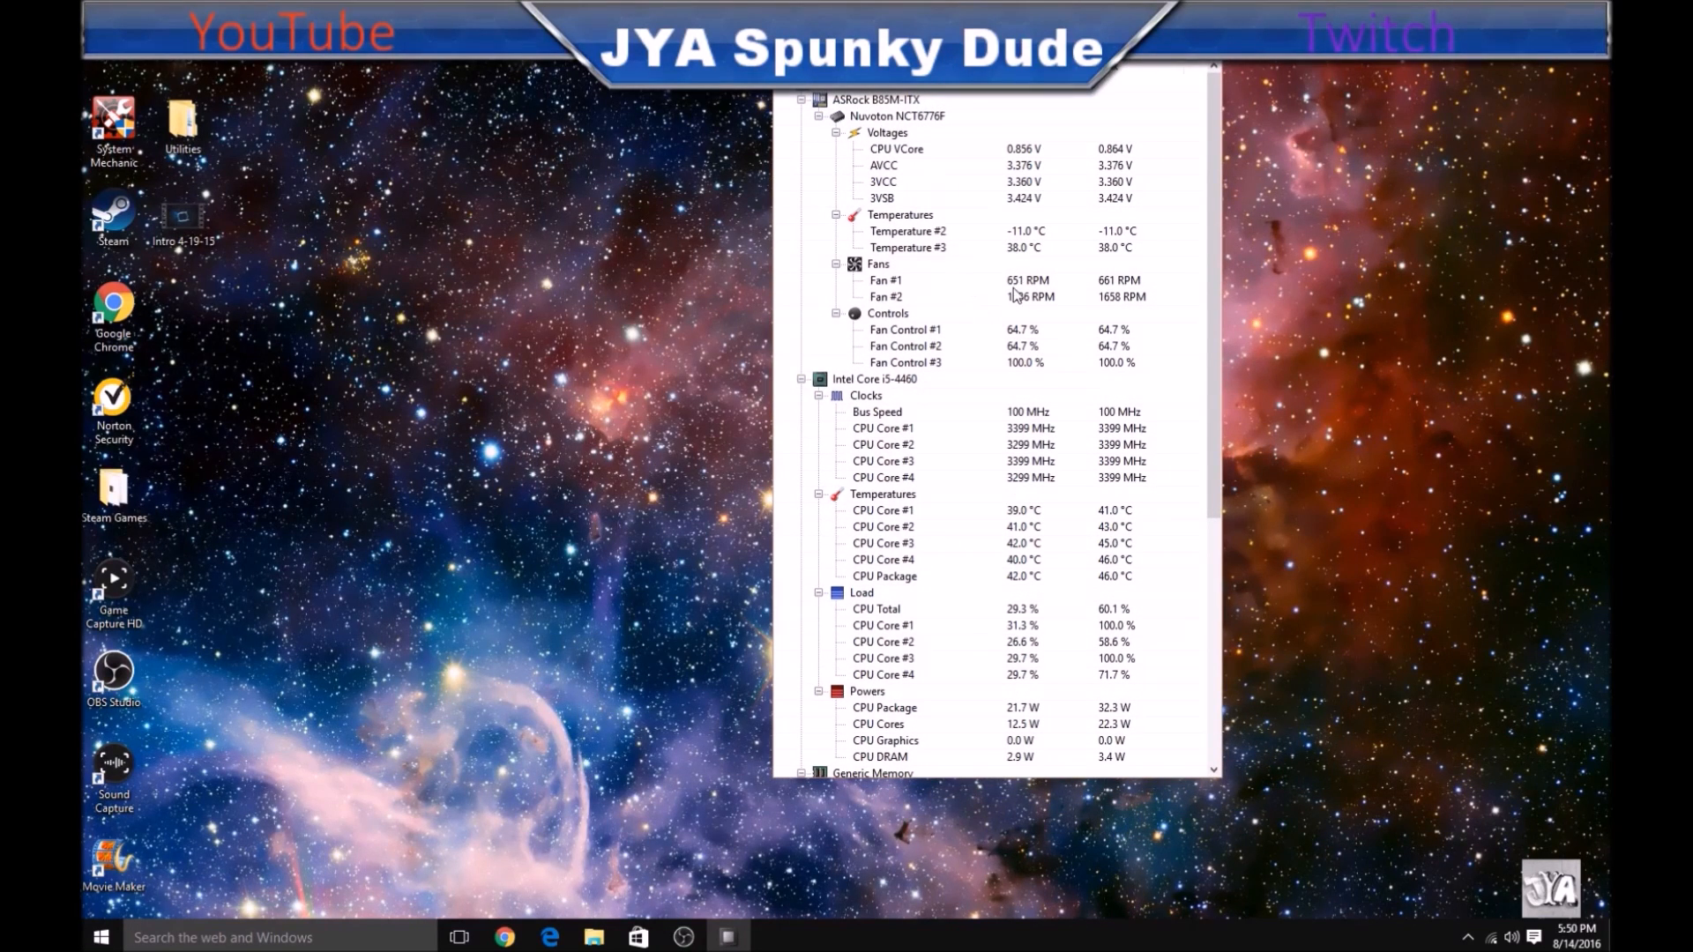
- Search for Open Hardware Monitor and download the 0.7.1 Beta zip from openhardwaremonitor.org
{"action": "scroll", "scroll_direction": "down", "scroll_amount": 3}
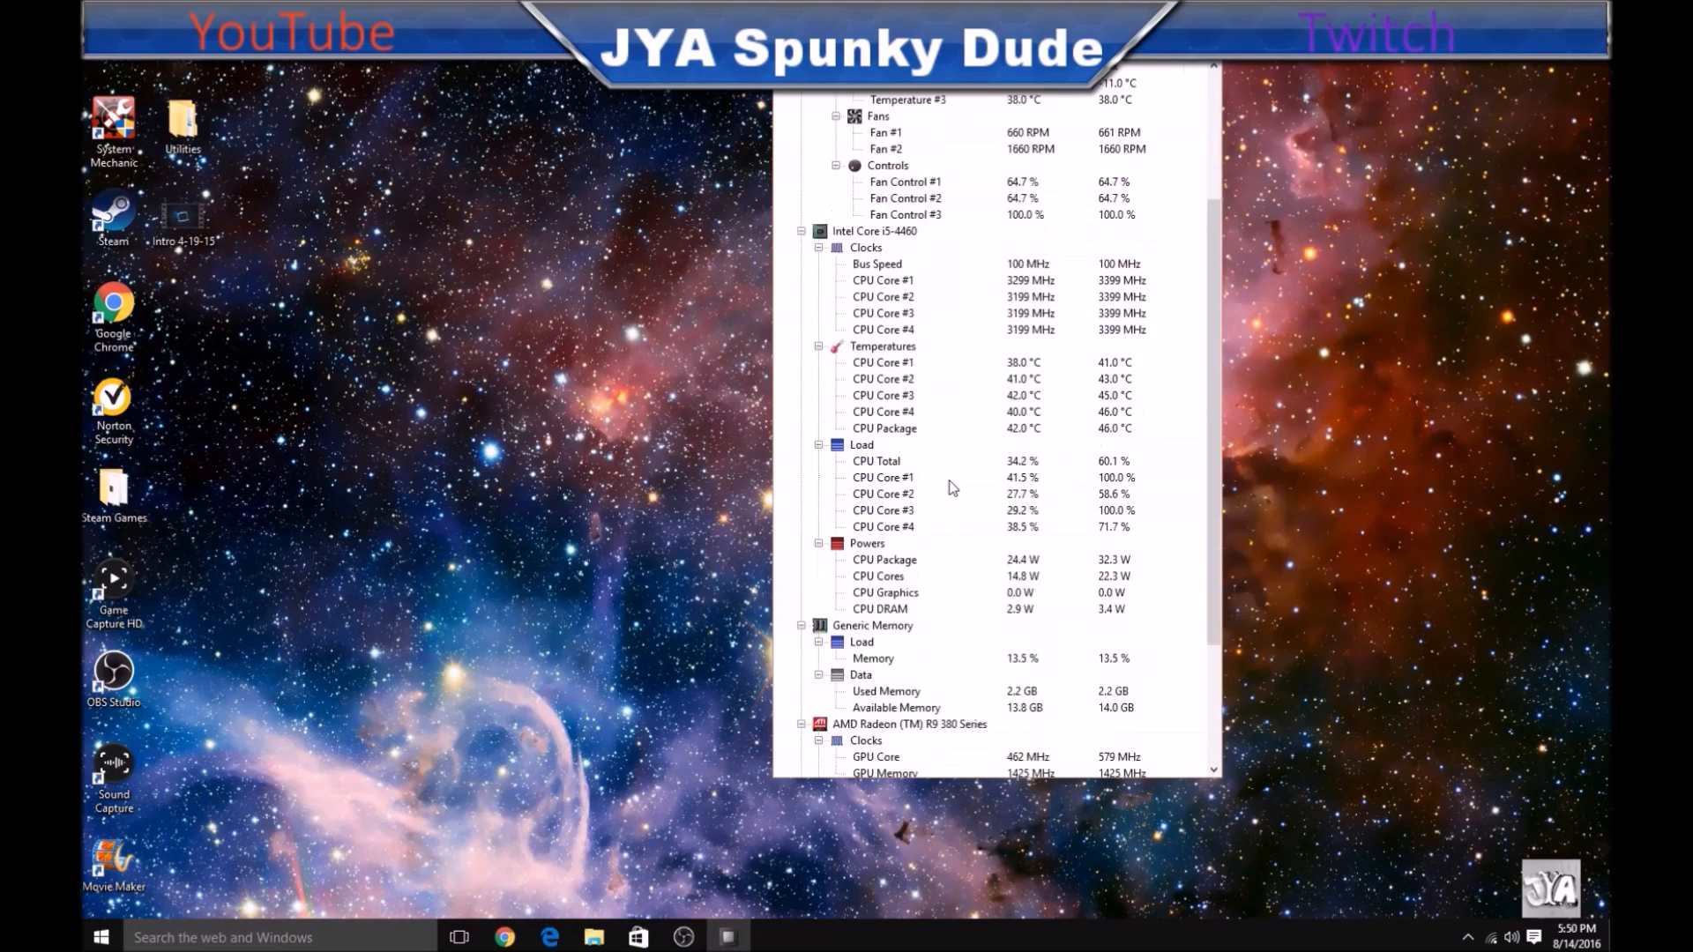
{"action": "scroll", "scroll_direction": "down", "scroll_amount": 3}
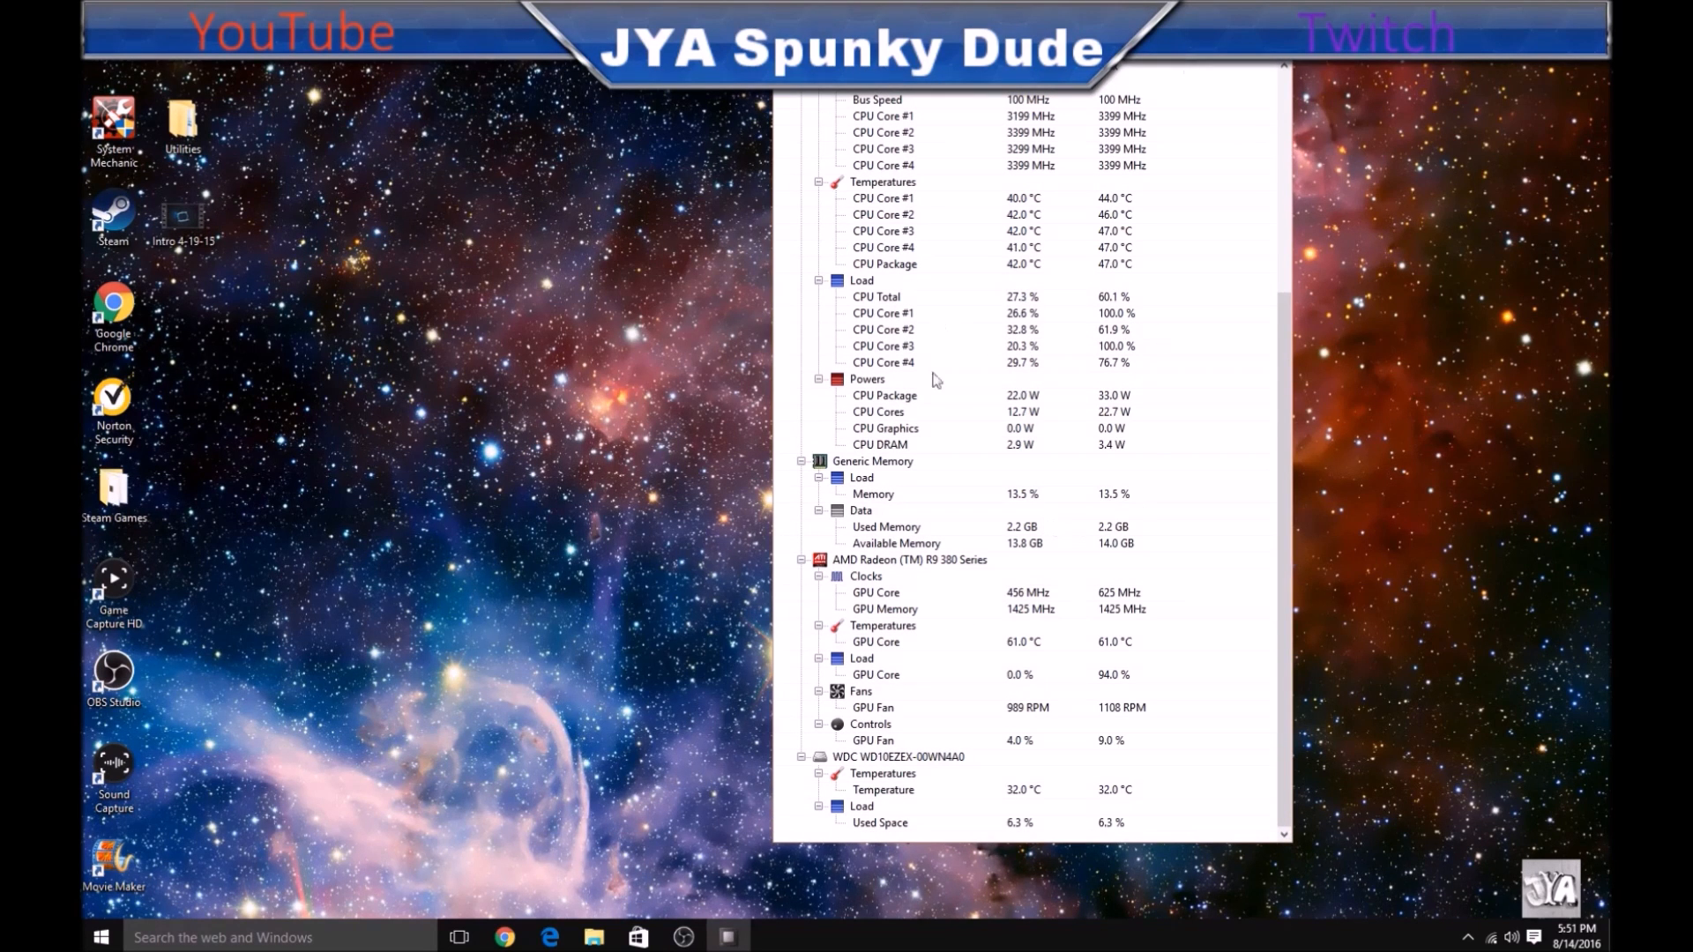
{"action": "mouse_move", "coordinate": [1047, 402]}
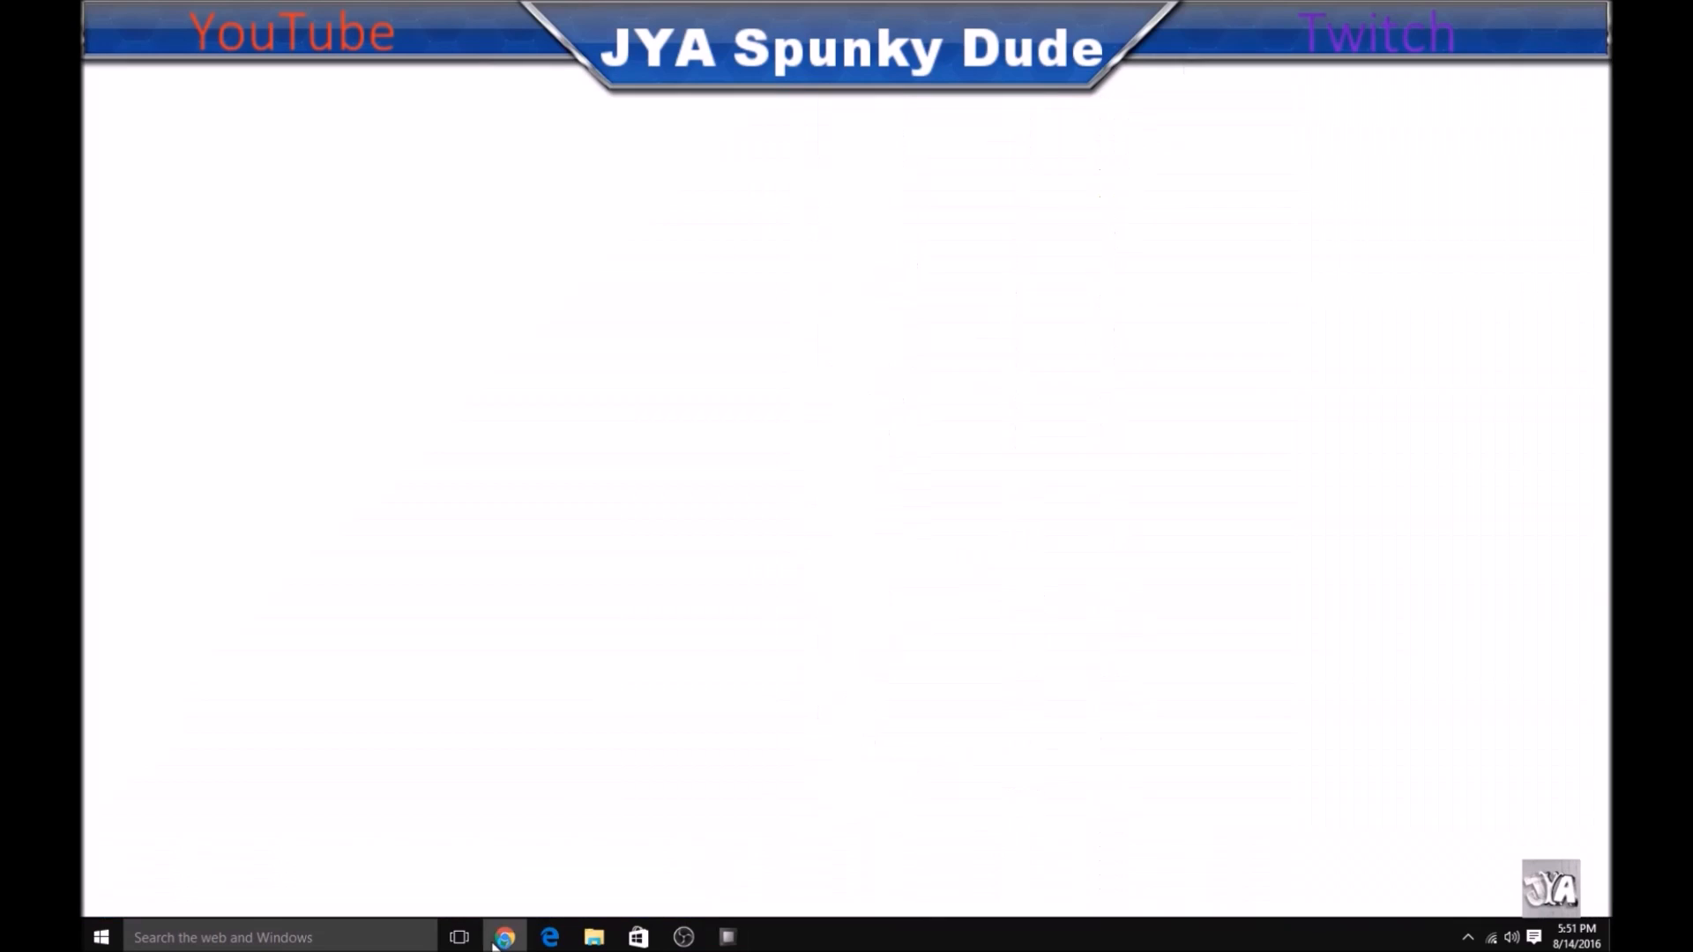
{"action": "left_click", "coordinate": [504, 937]}
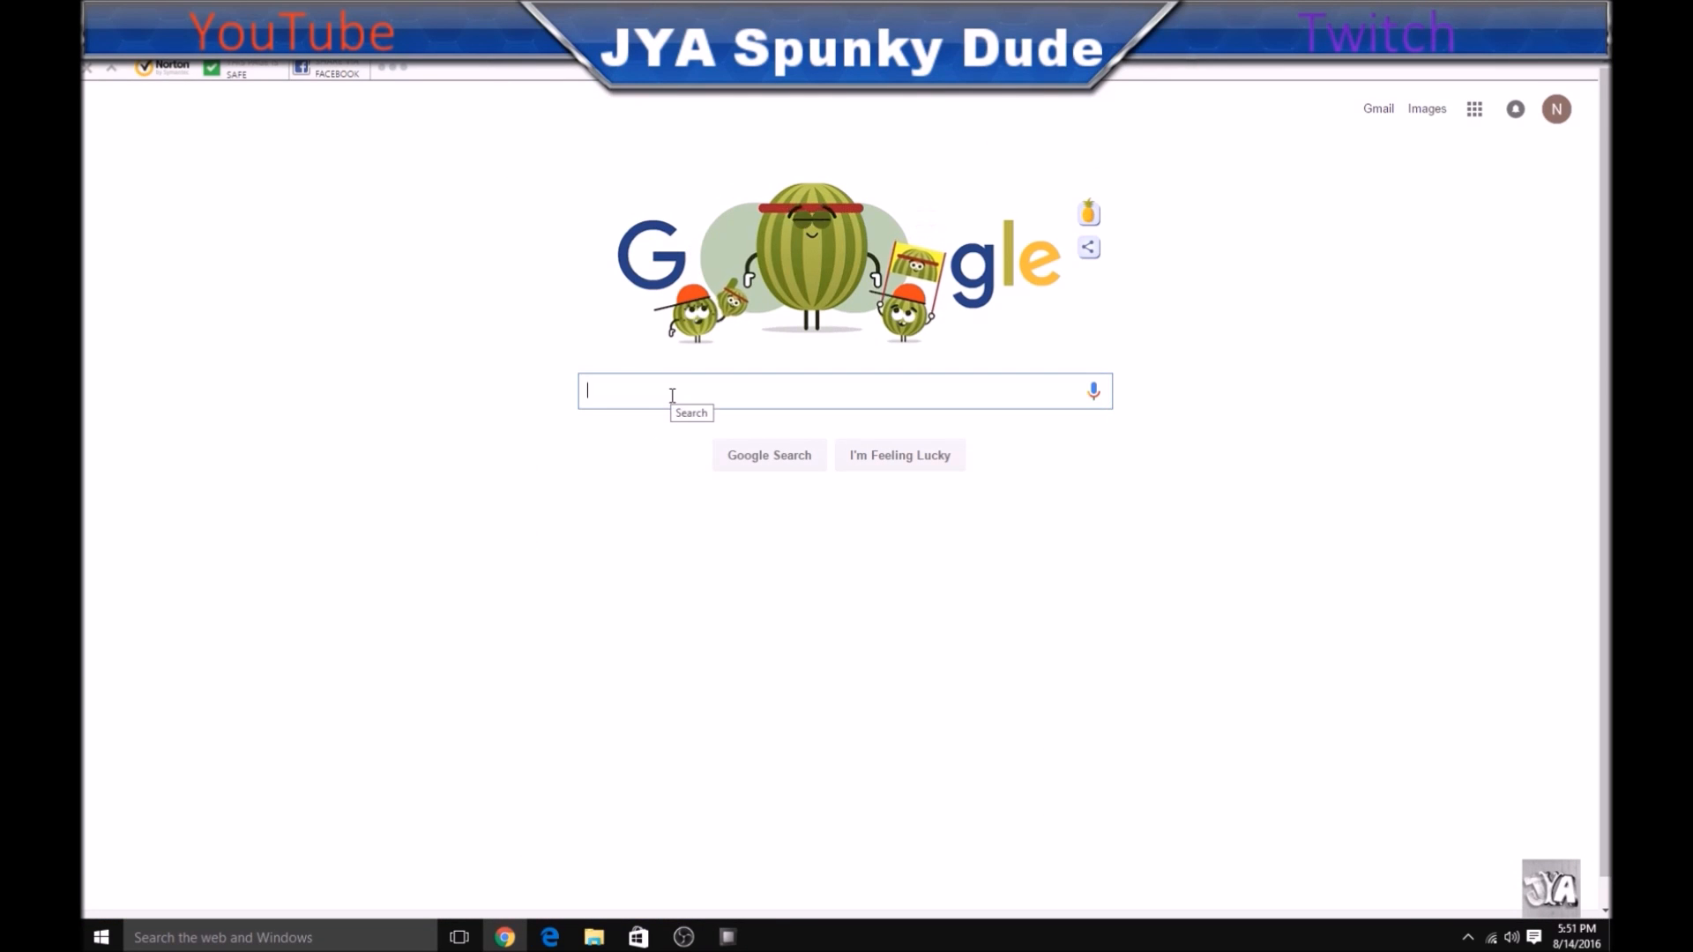
{"action": "type", "text": "open hardware"}
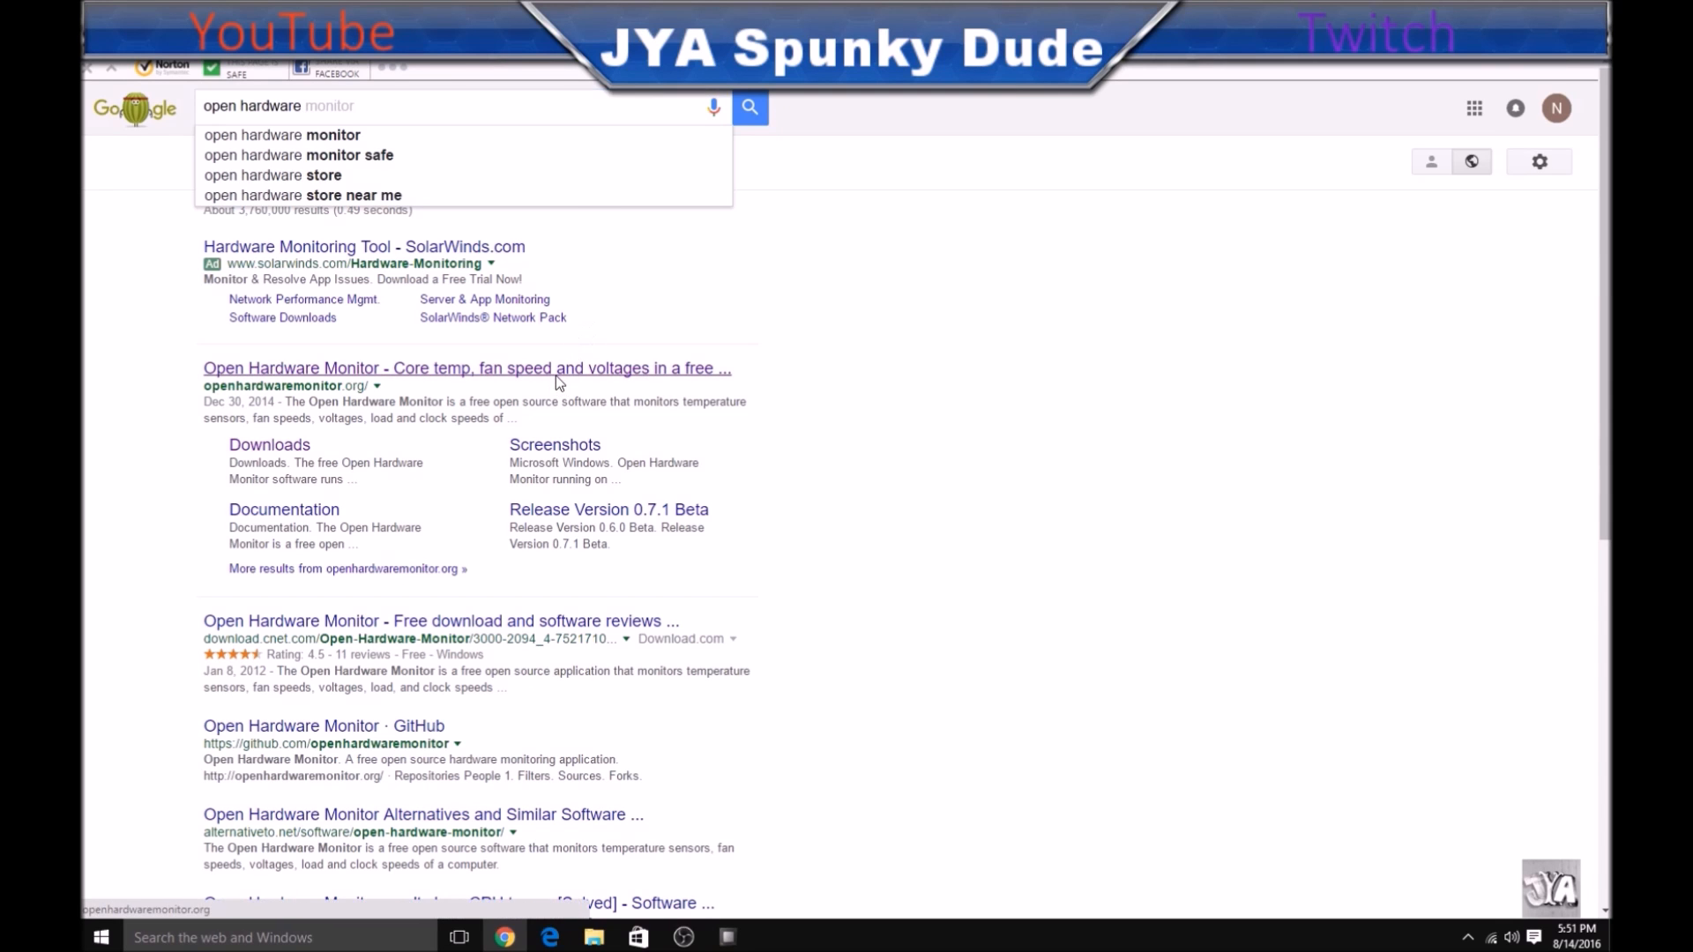
{"action": "left_click", "coordinate": [467, 369]}
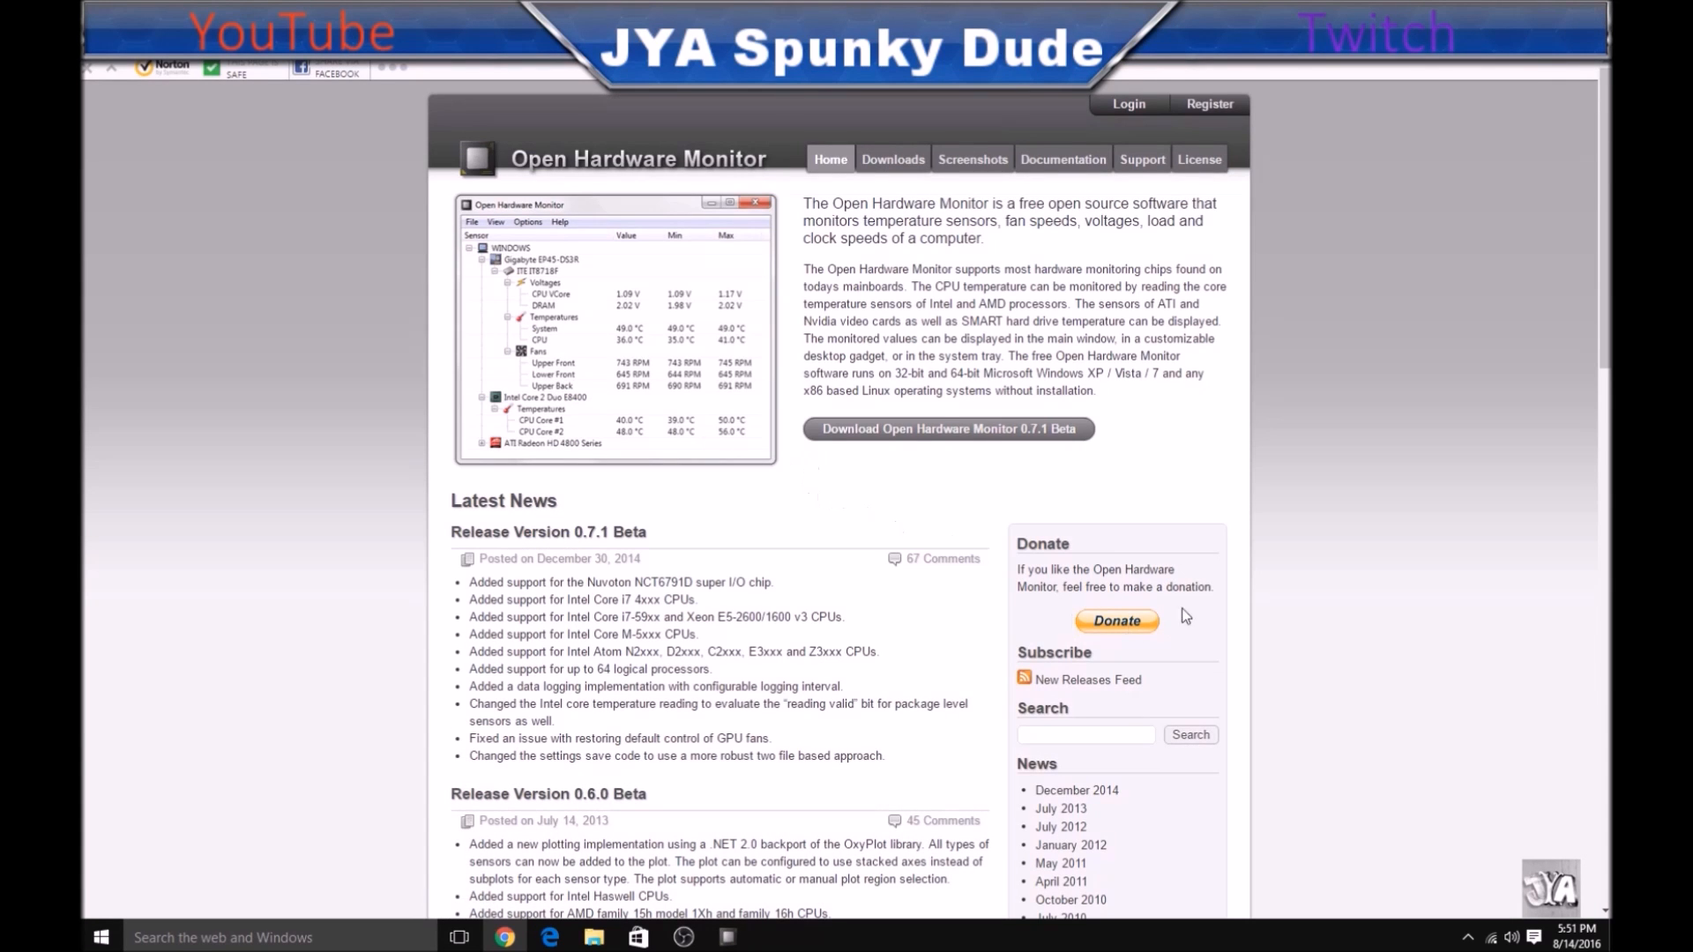
{"action": "mouse_move", "coordinate": [970, 504]}
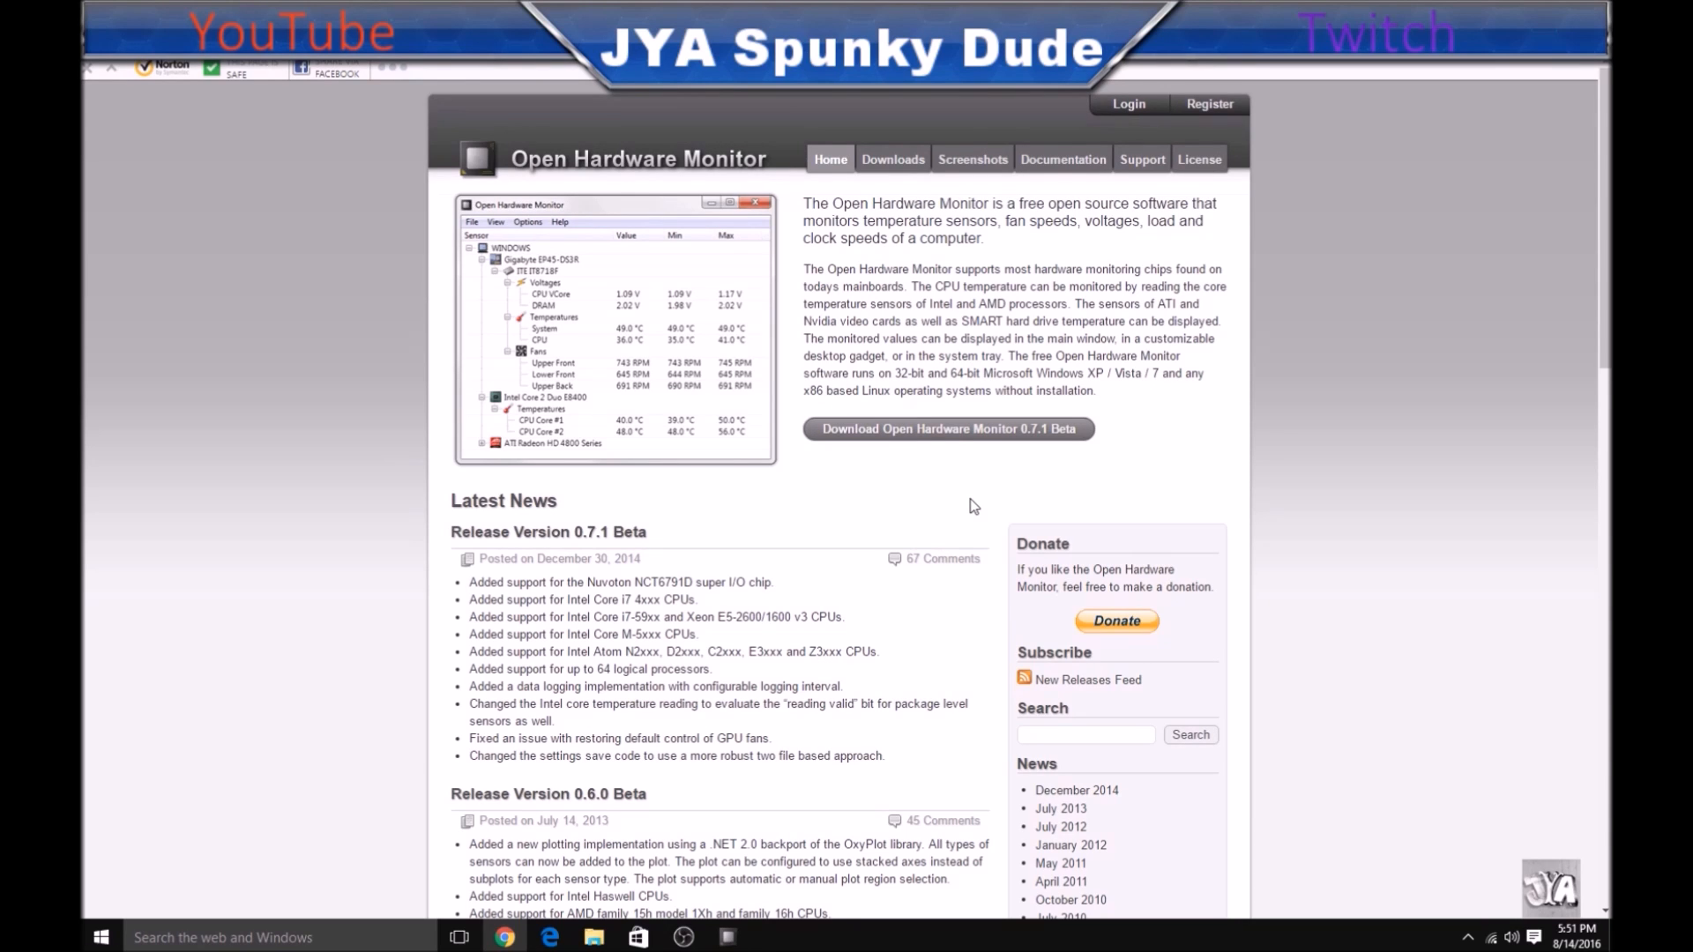
{"action": "mouse_move", "coordinate": [985, 499]}
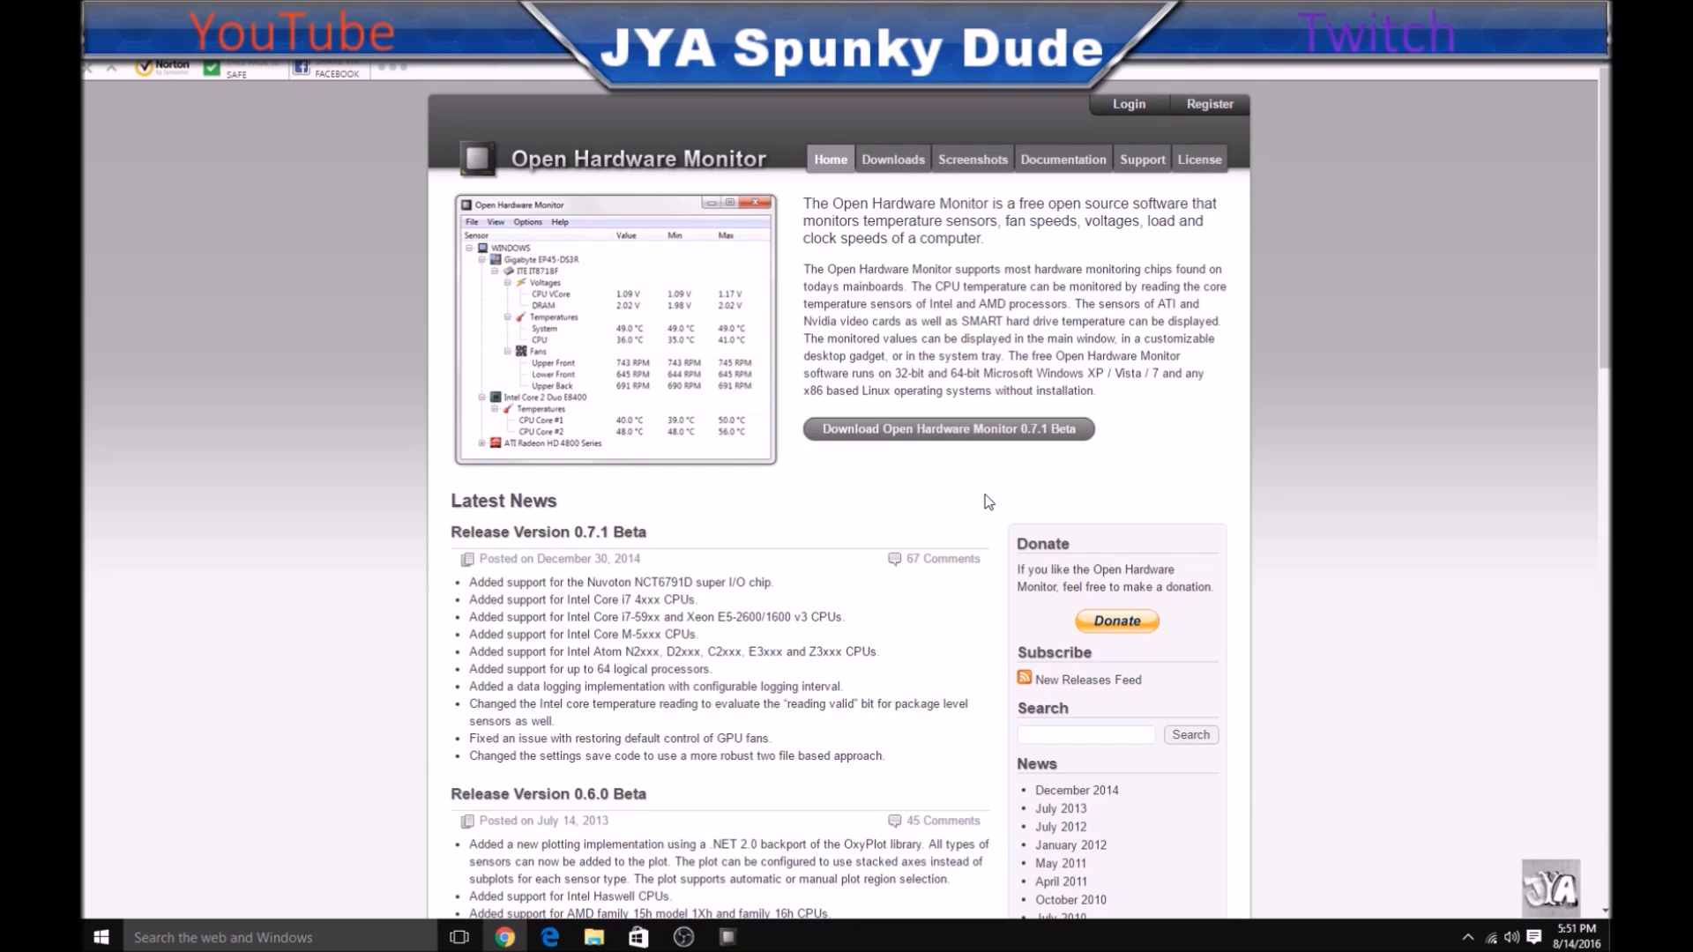
{"action": "mouse_move", "coordinate": [948, 428]}
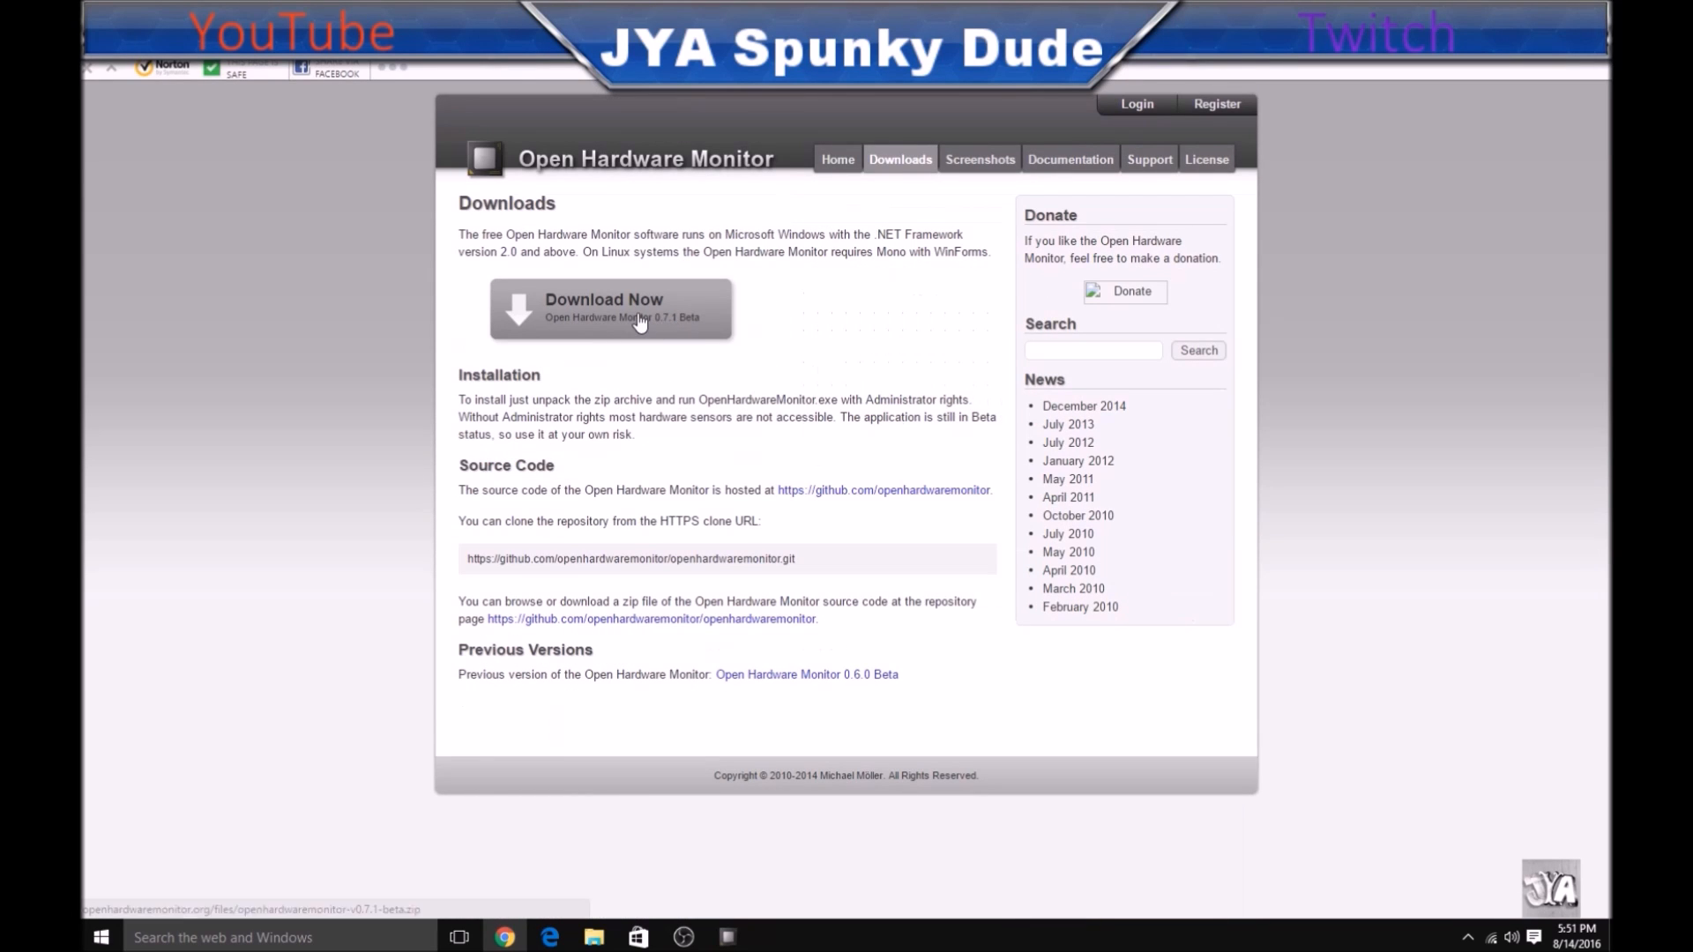
{"action": "left_click", "coordinate": [610, 308]}
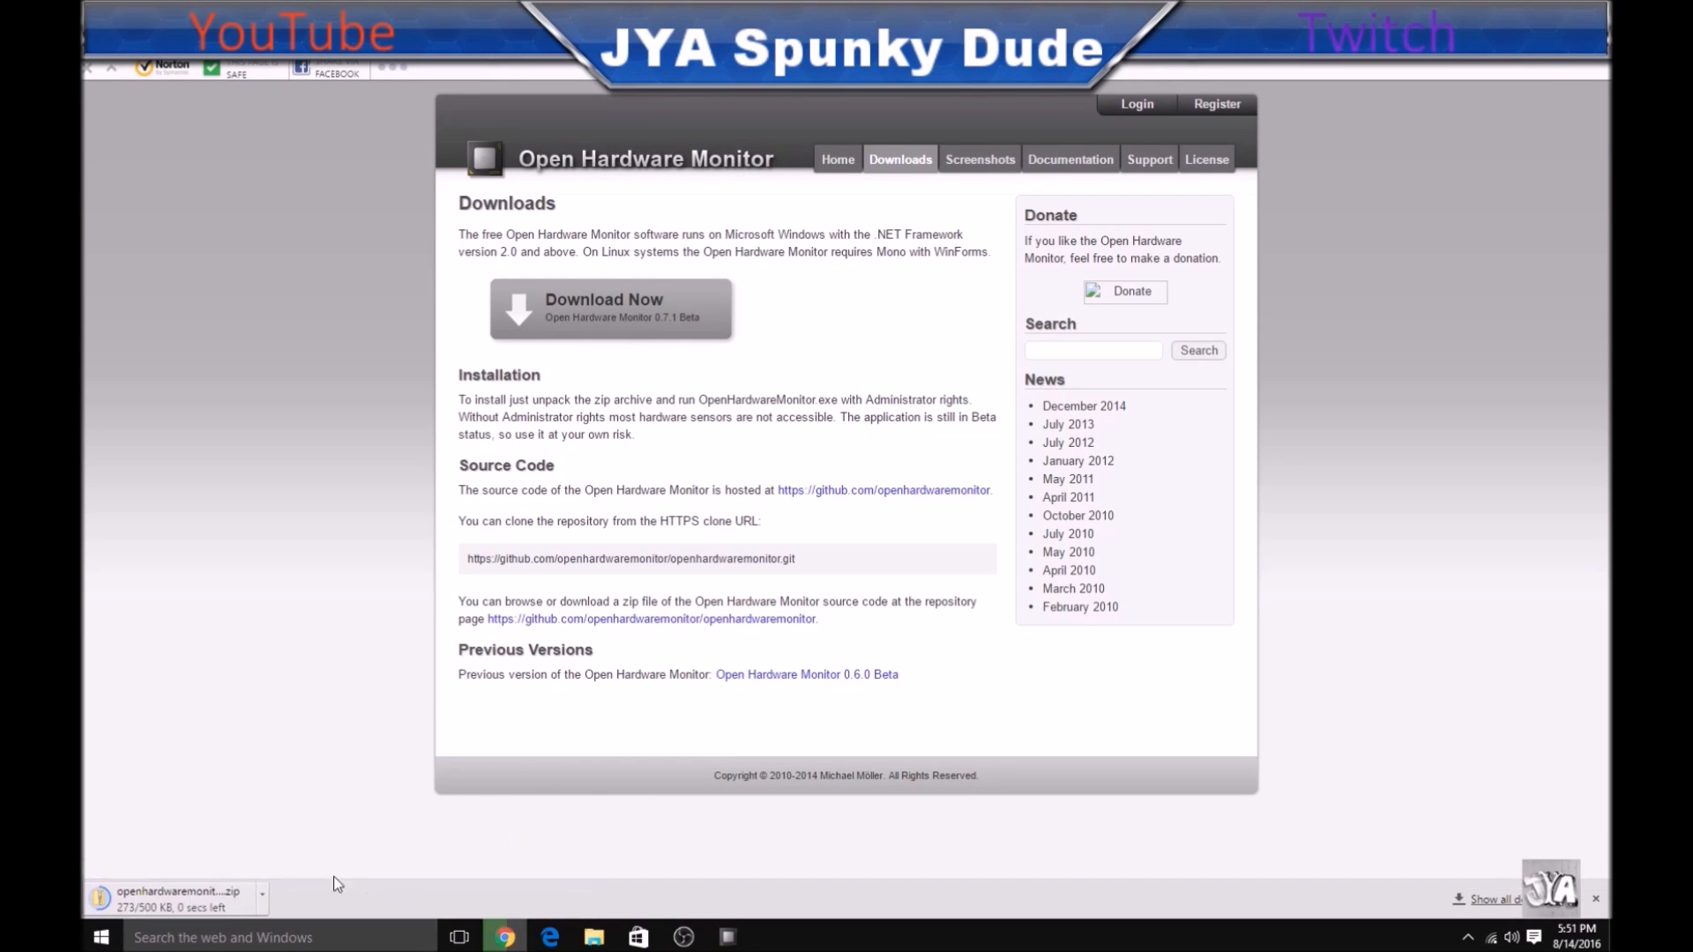
{"action": "left_click", "coordinate": [261, 896]}
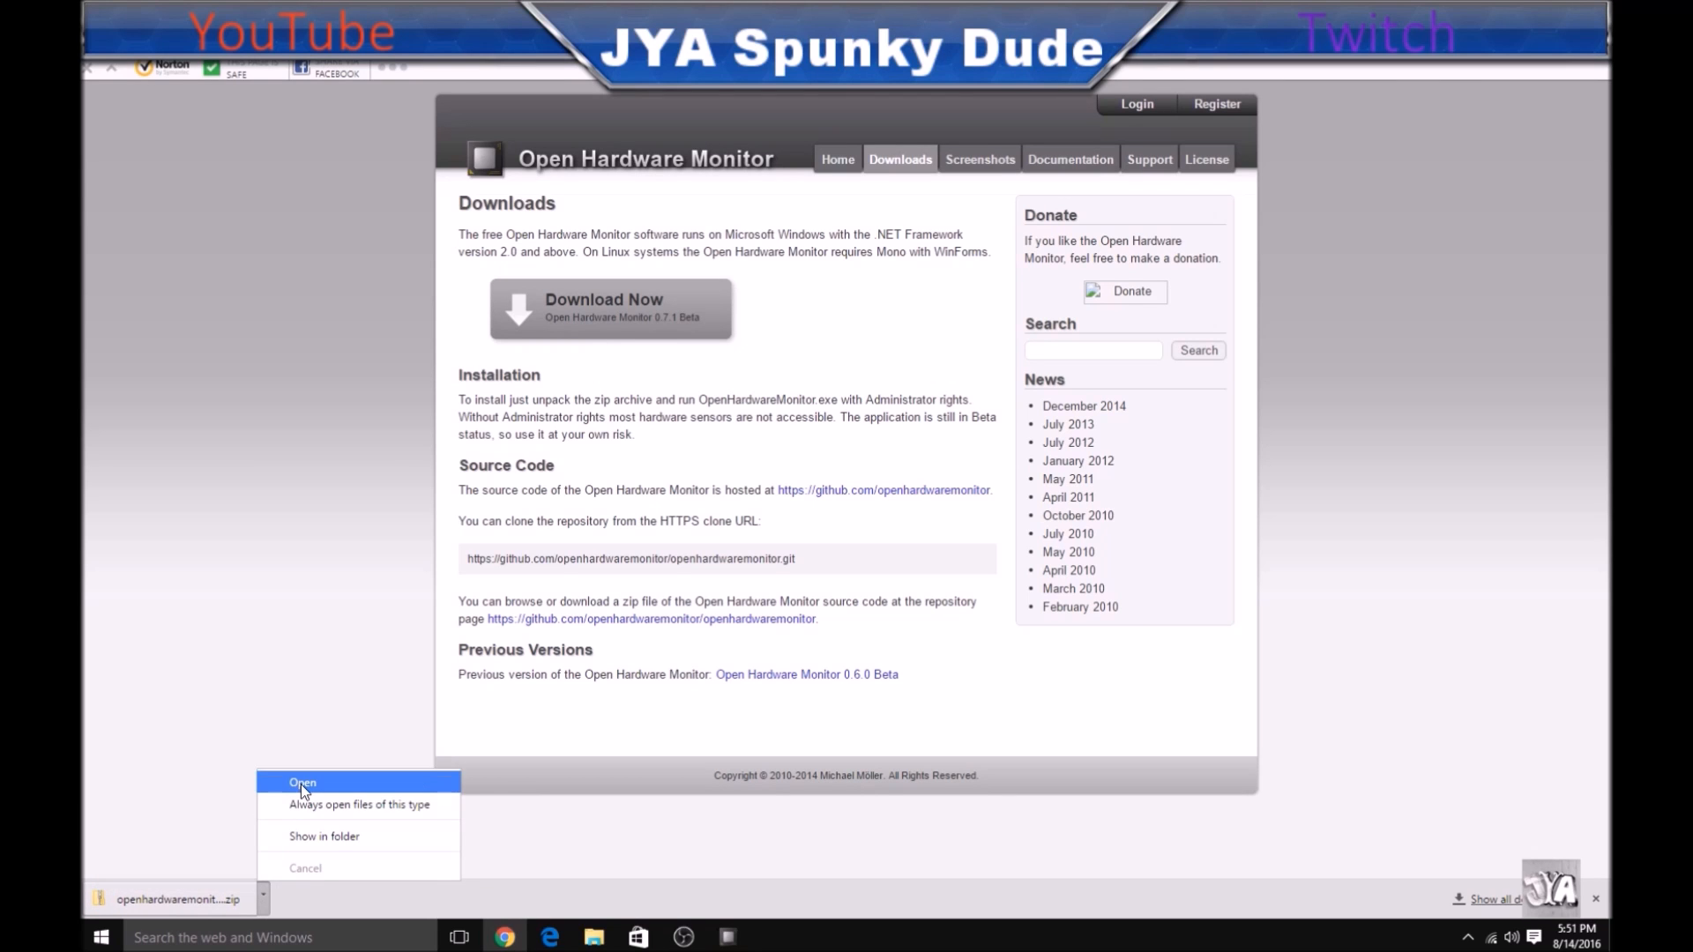
- Extract the downloaded zip to Downloads and open the extracted OpenHardwareMonitor folder
{"action": "left_click", "coordinate": [303, 783]}
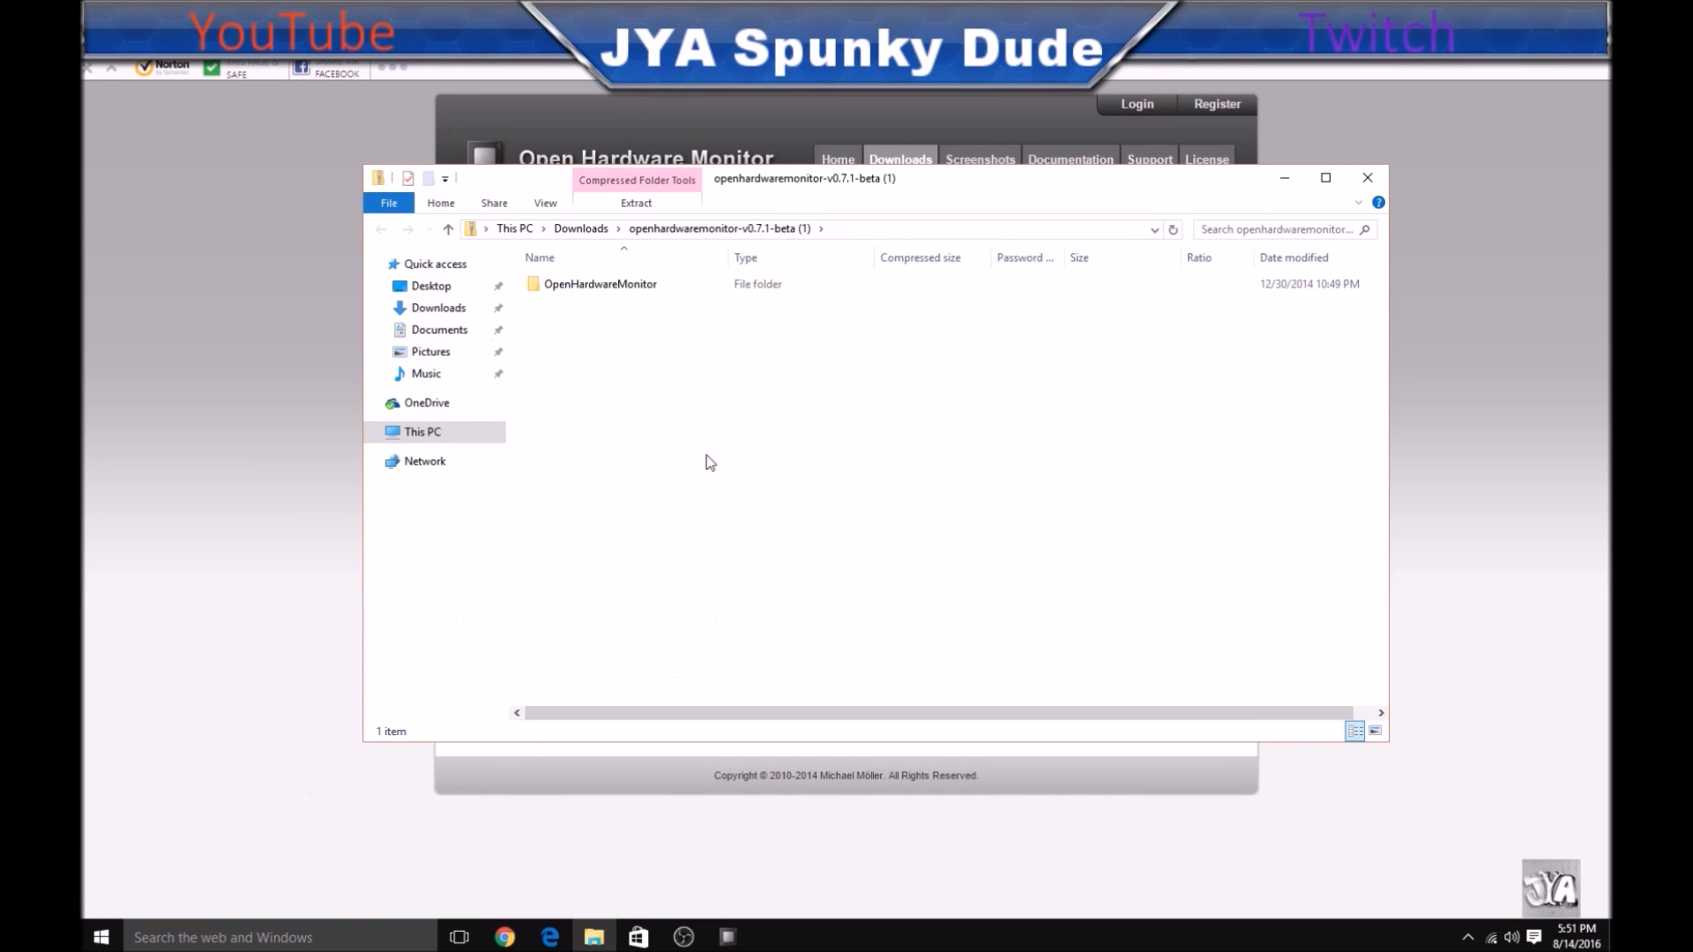
{"action": "mouse_move", "coordinate": [756, 337]}
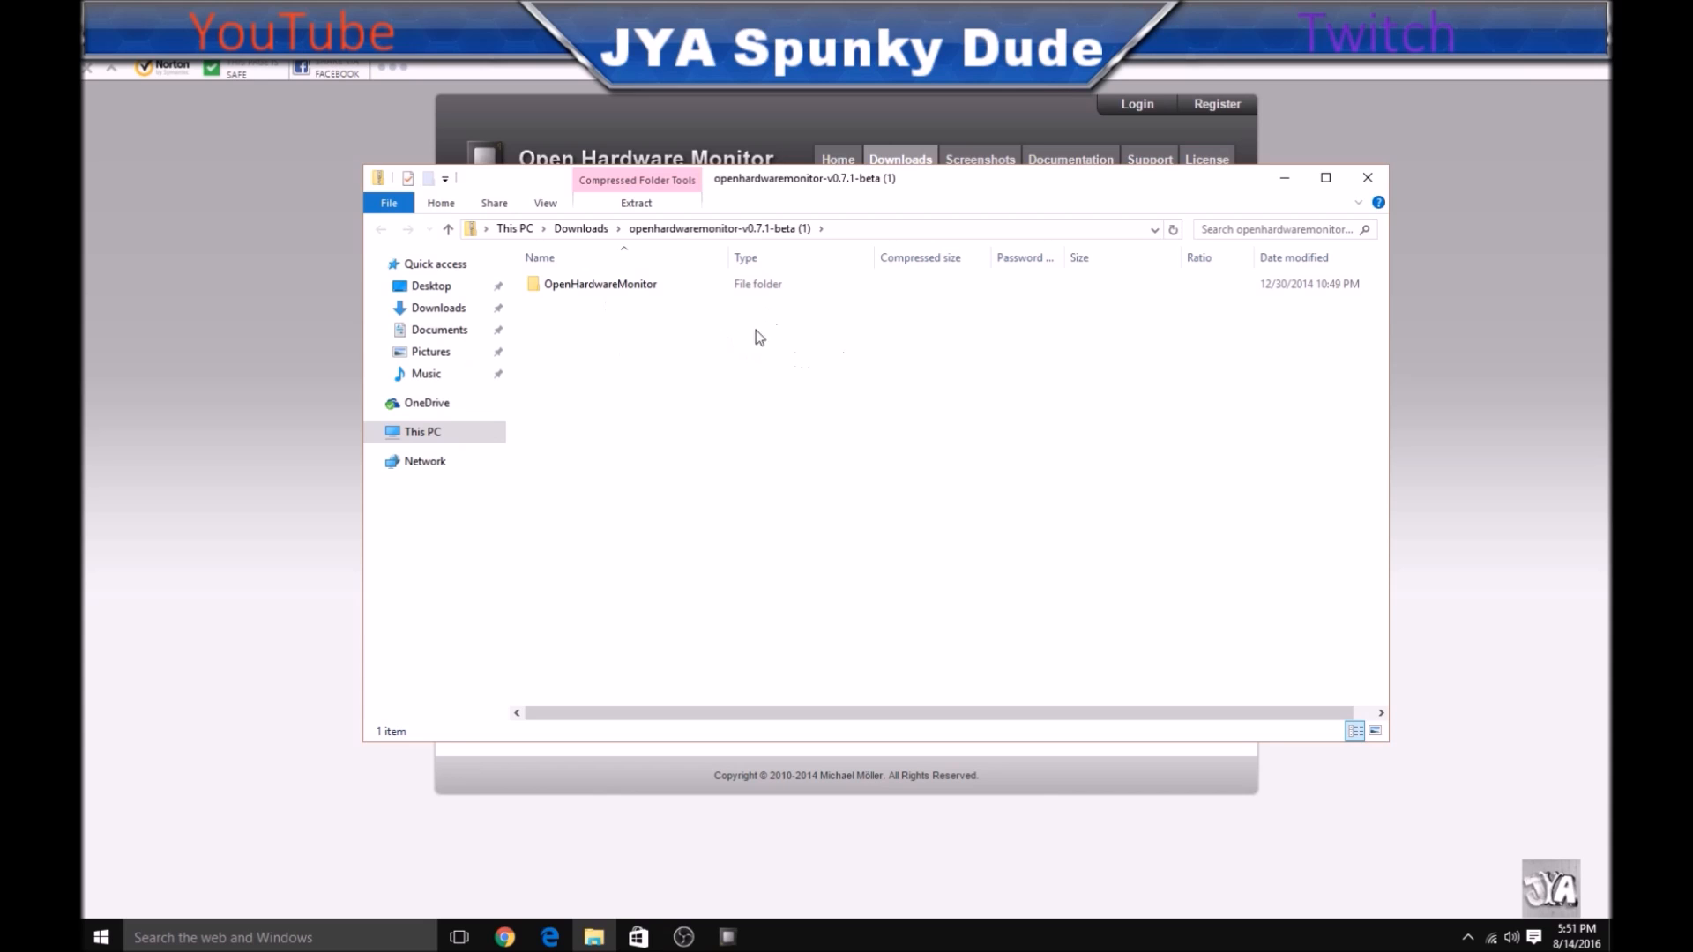
{"action": "left_click", "coordinate": [600, 283]}
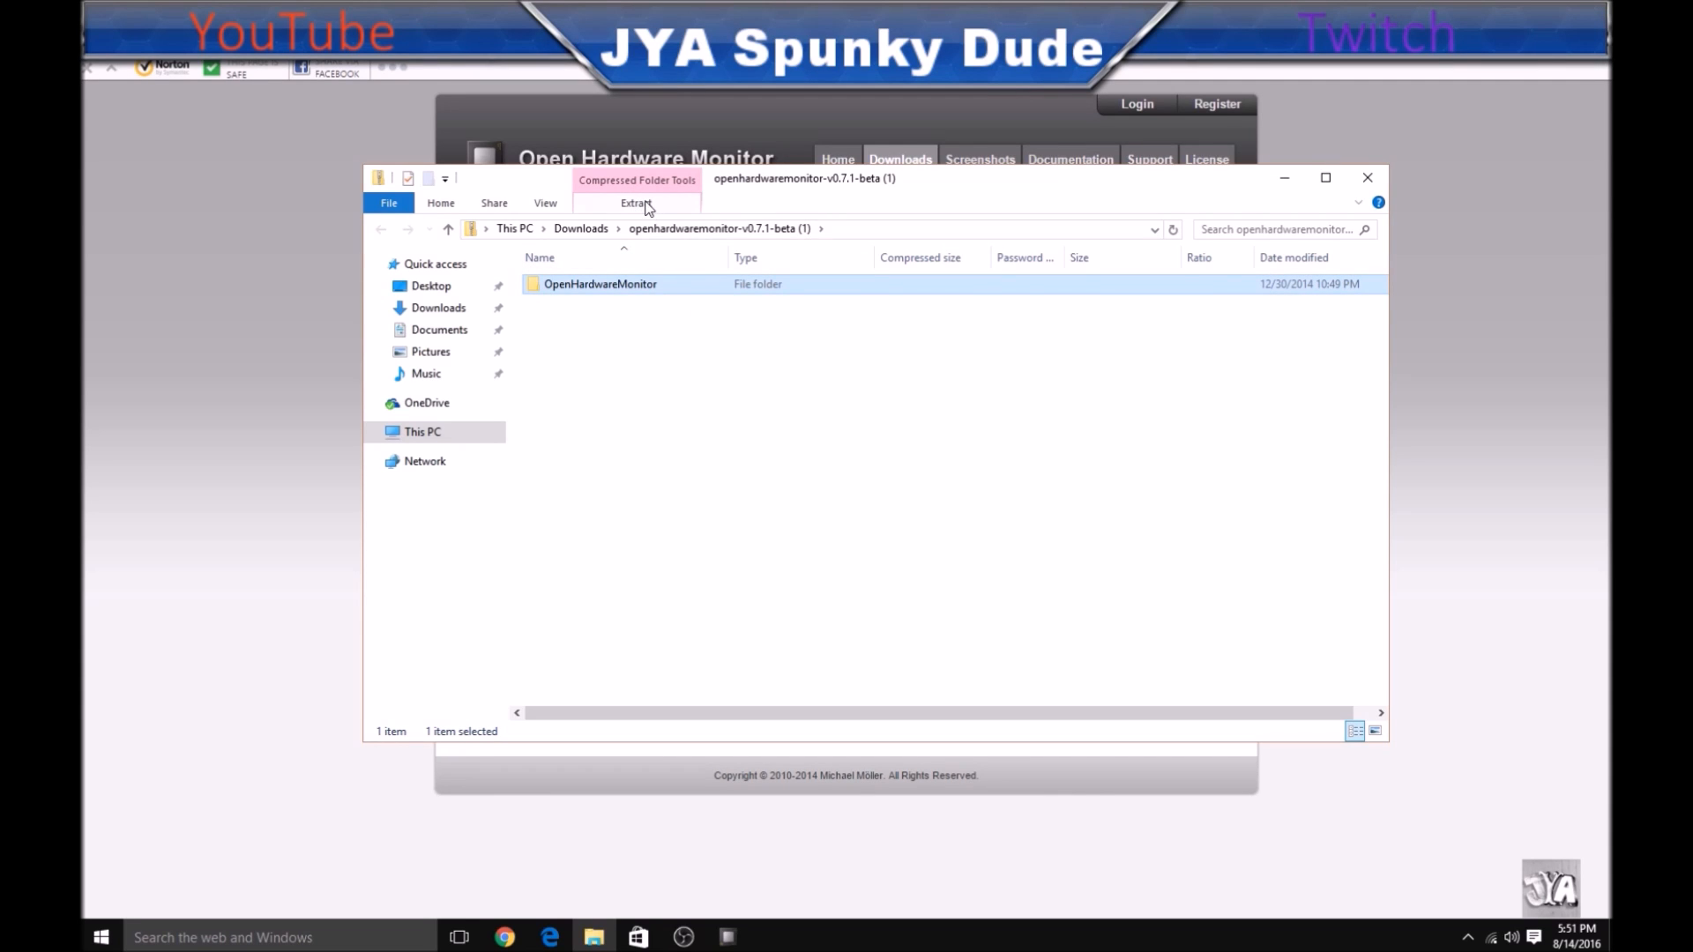
{"action": "left_click", "coordinate": [635, 203]}
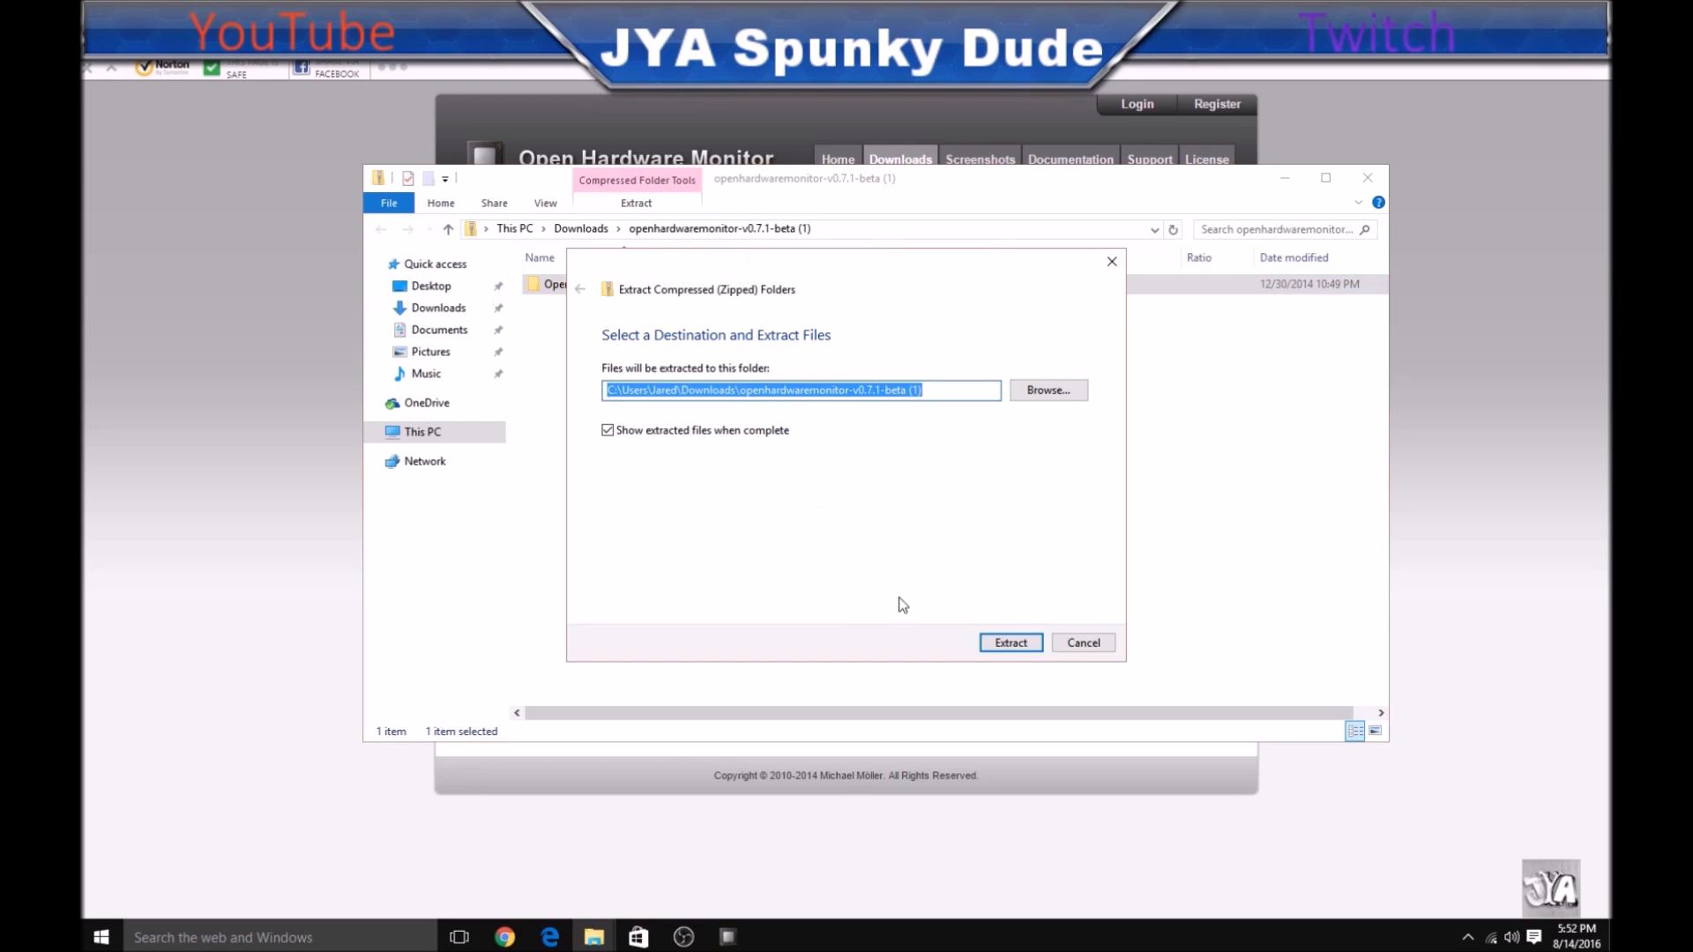
{"action": "left_click", "coordinate": [1009, 643]}
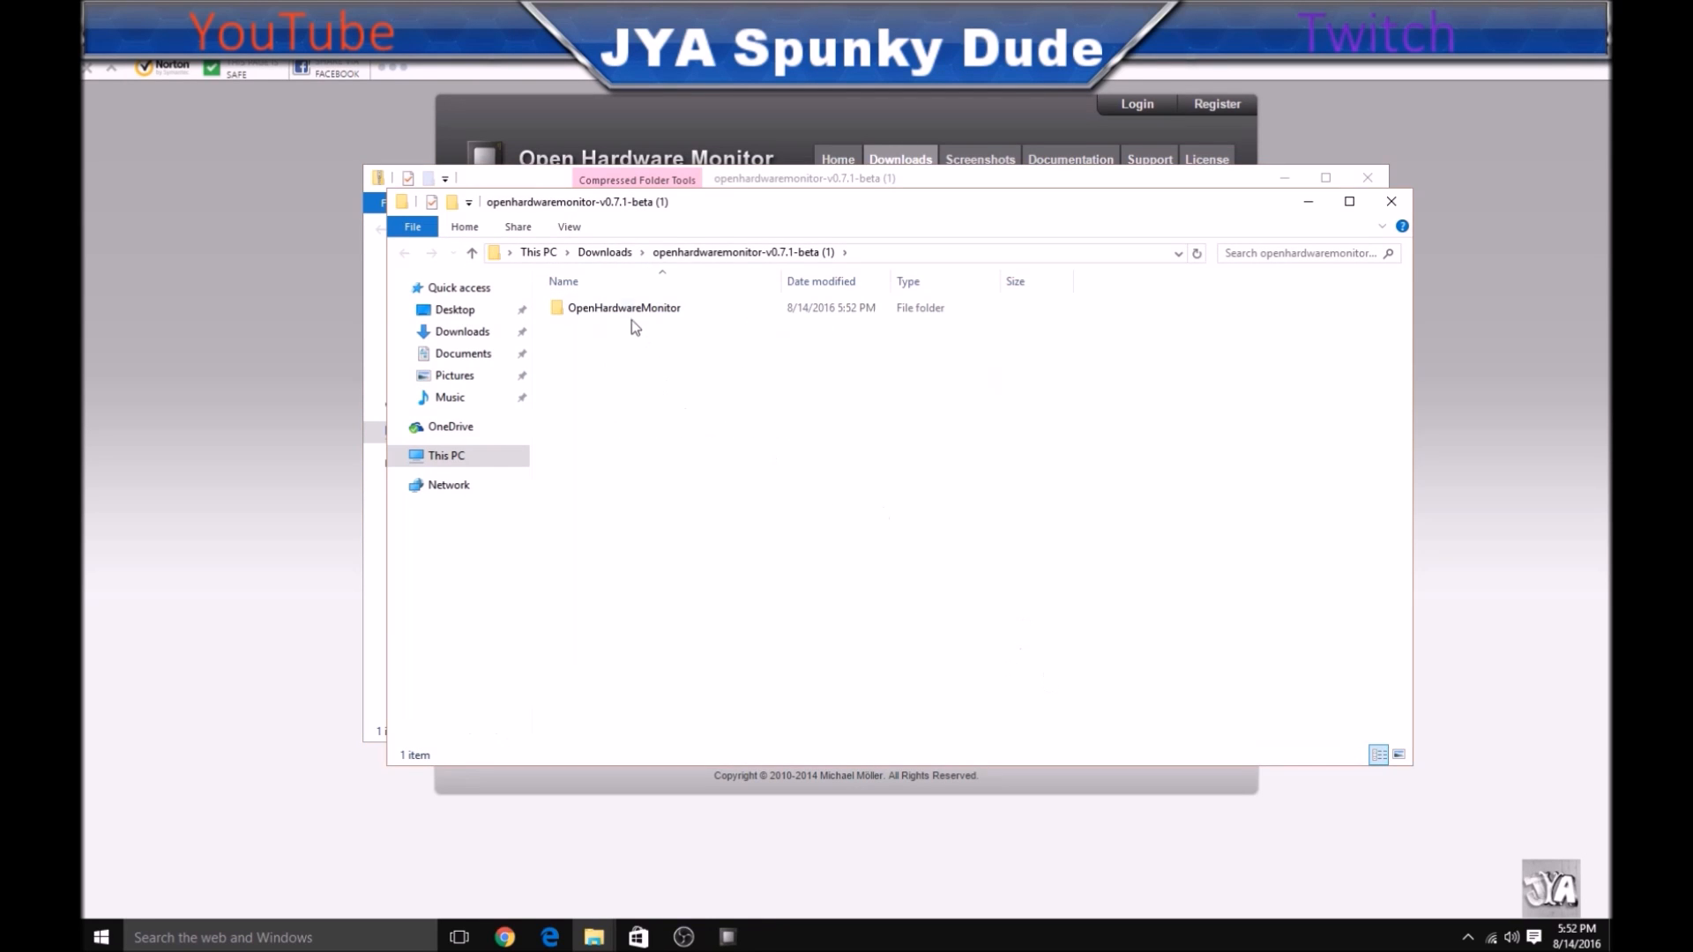
{"action": "left_click", "coordinate": [623, 308]}
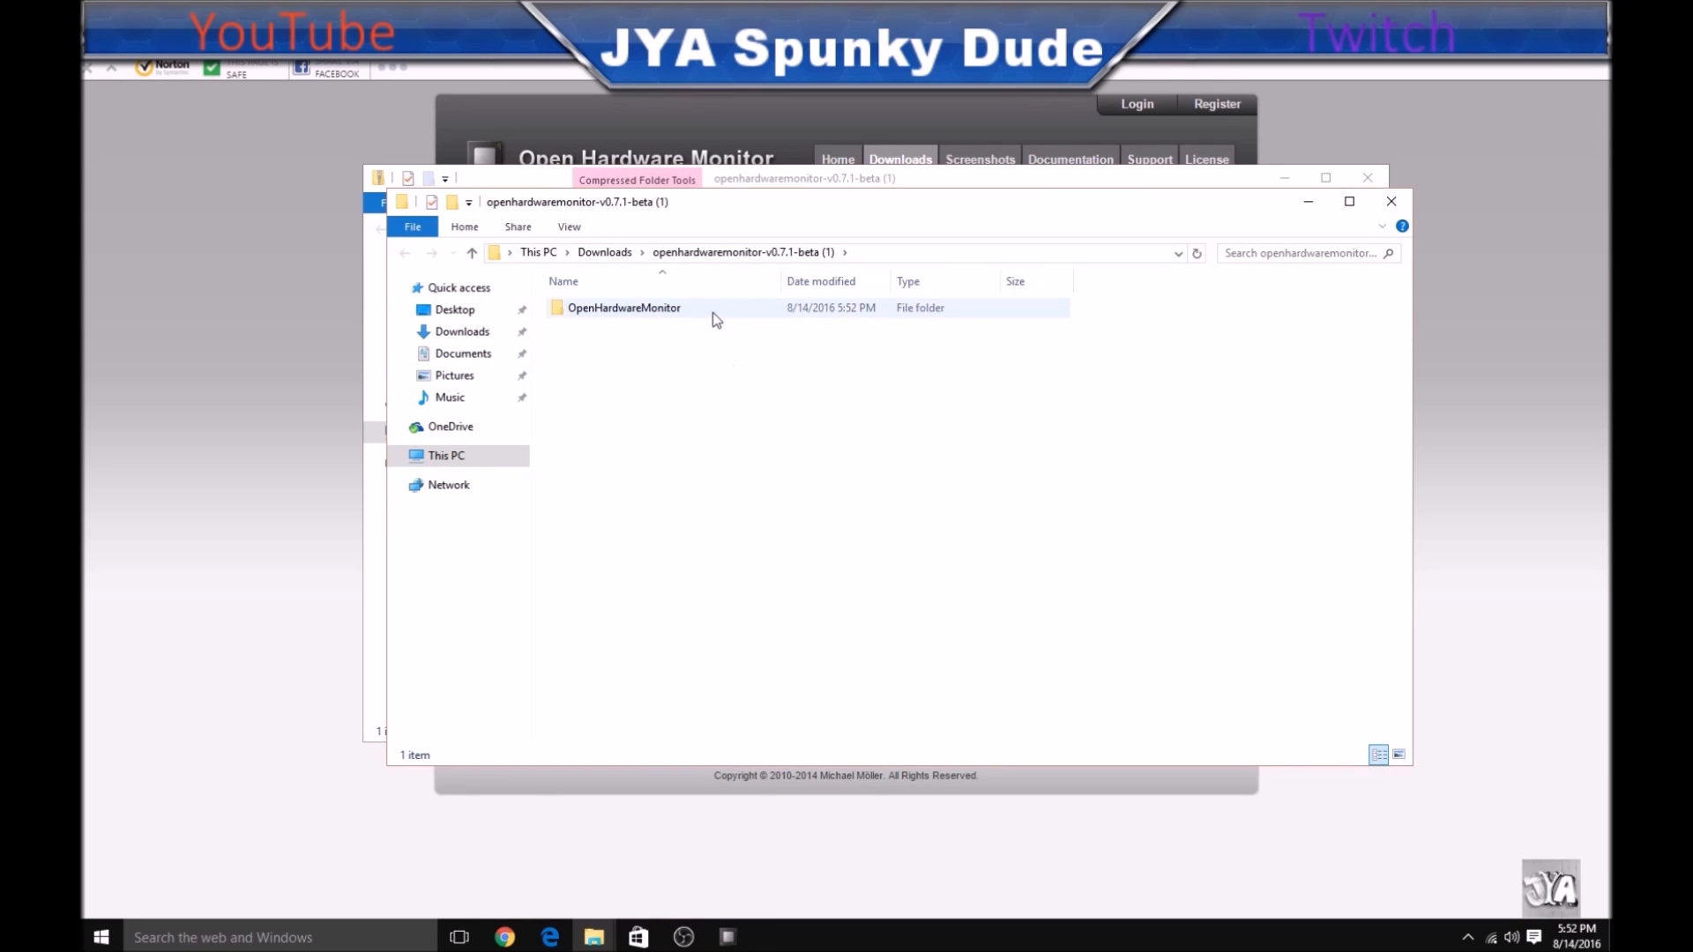
{"action": "double_click", "coordinate": [623, 307]}
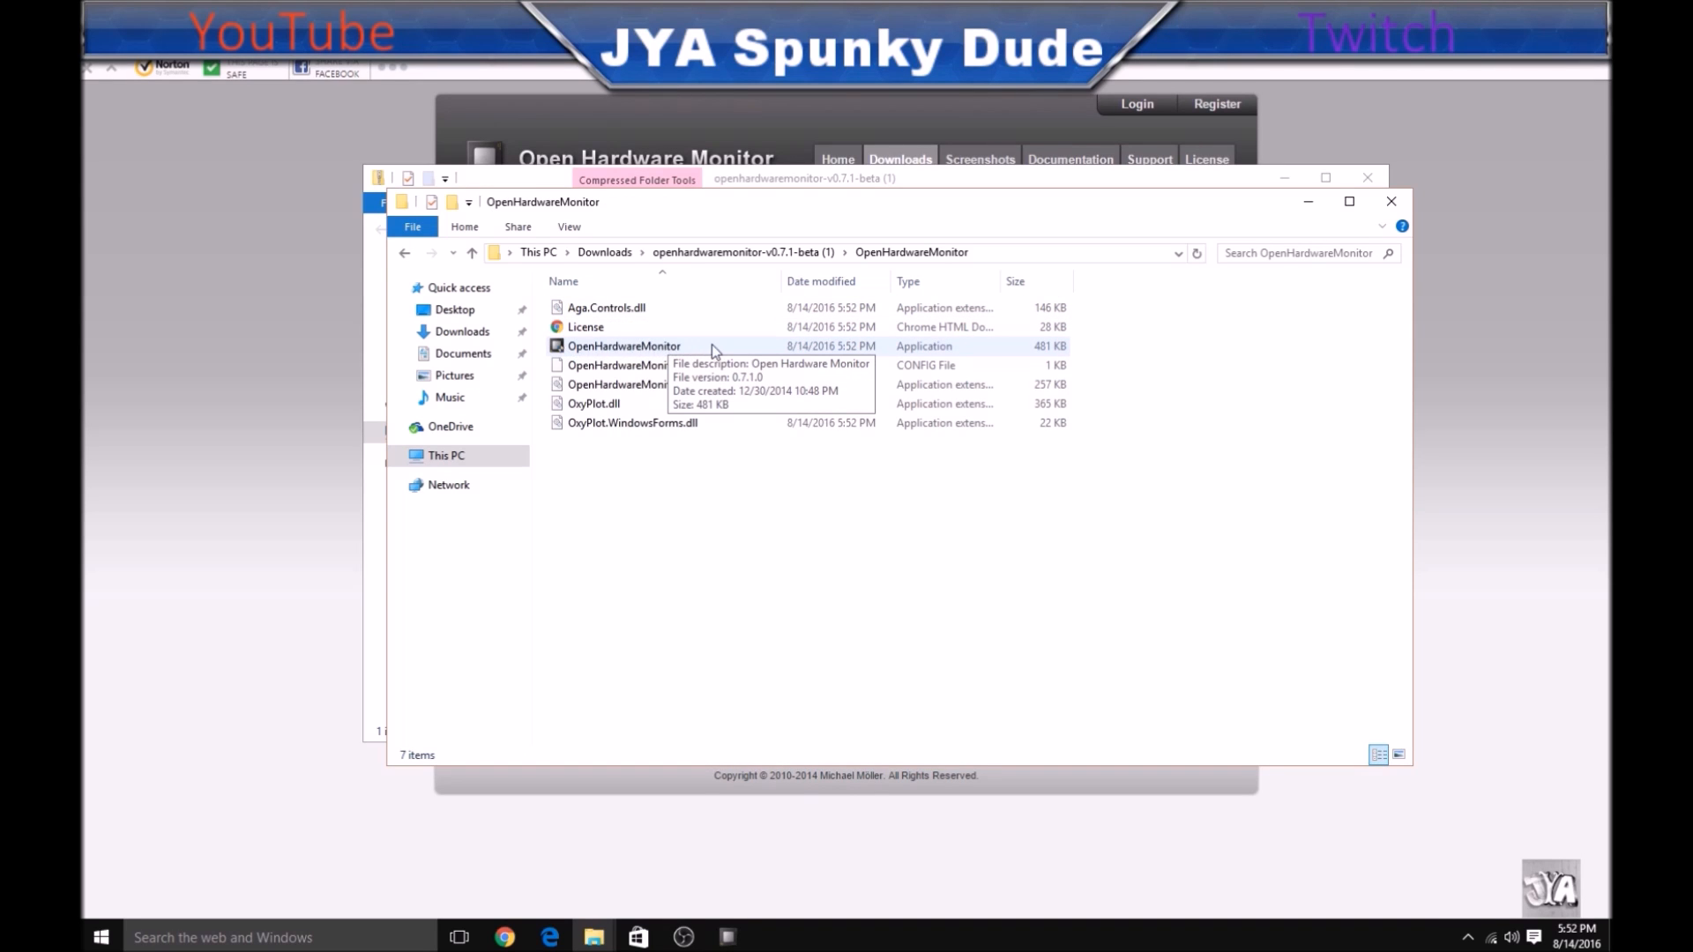
{"action": "mouse_move", "coordinate": [694, 353]}
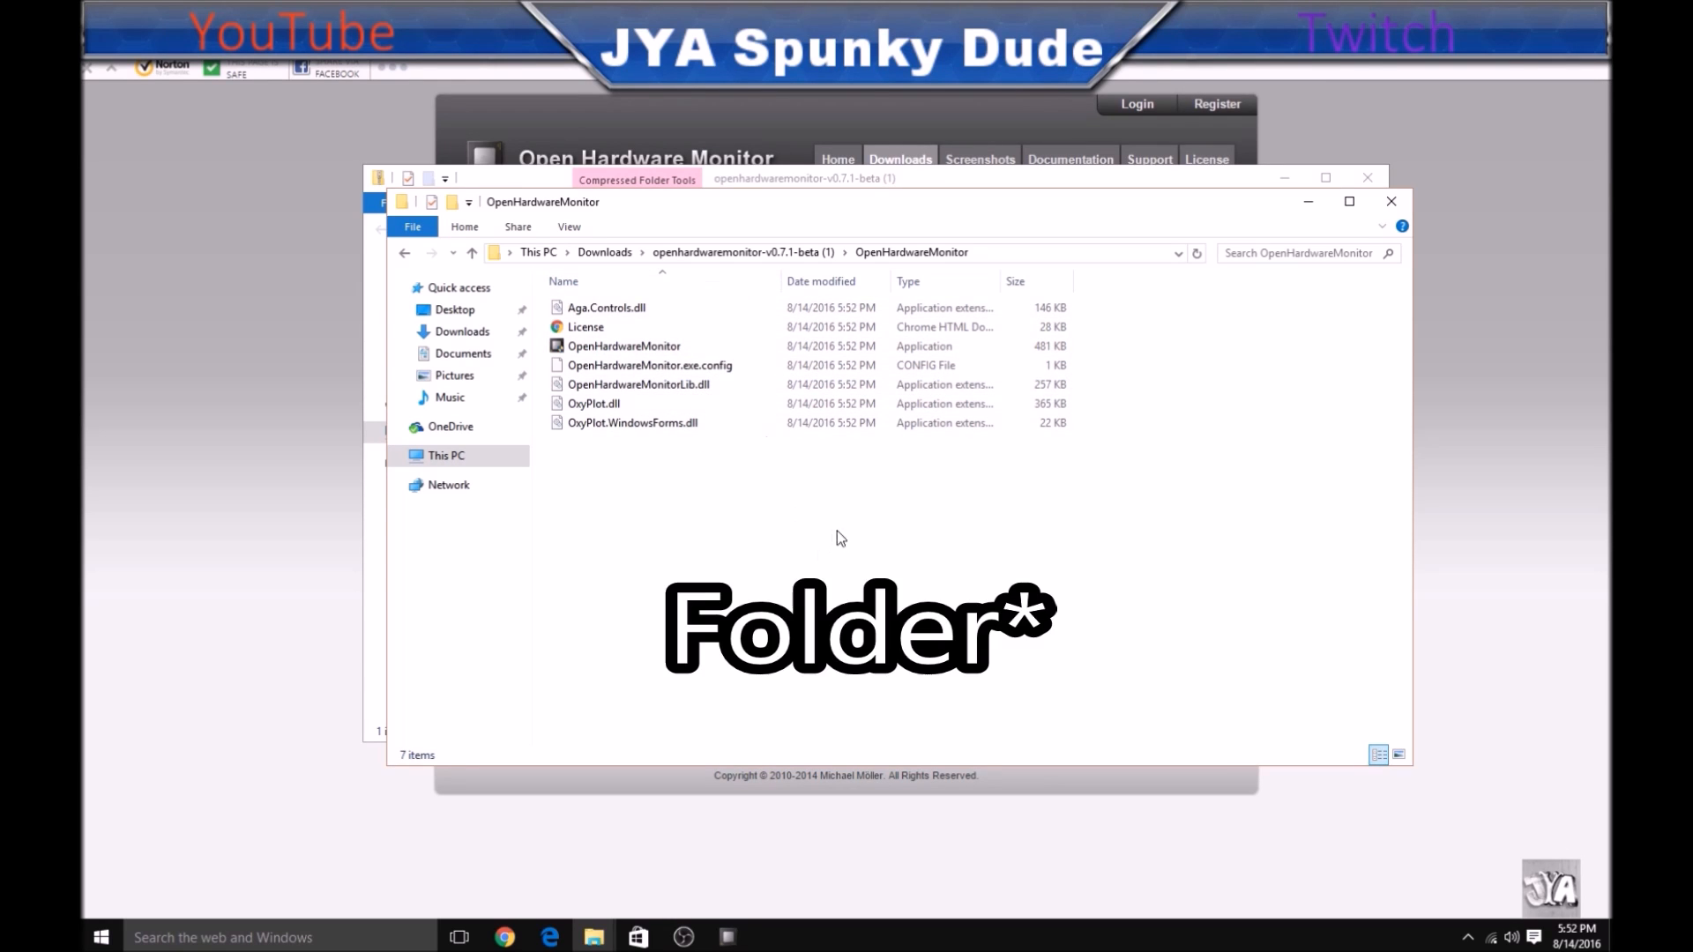
- Launch OpenHardwareMonitor and scroll through its motherboard, CPU, memory and AMD graphics readings
{"action": "left_click", "coordinate": [624, 345]}
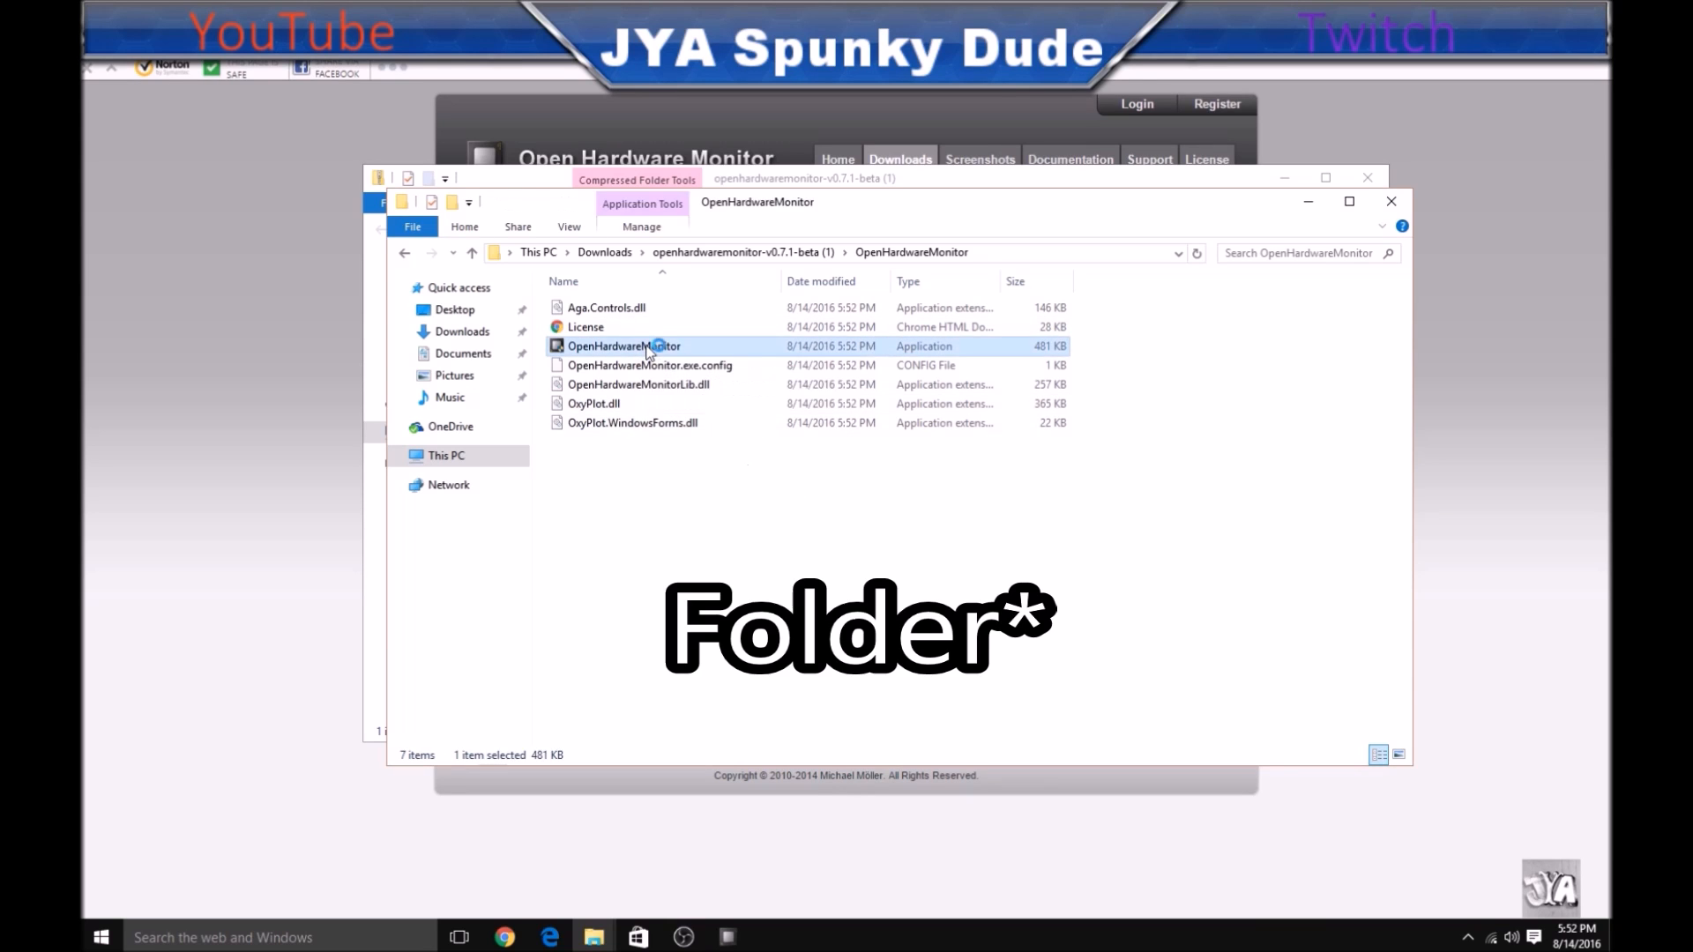
{"action": "double_click", "coordinate": [624, 346]}
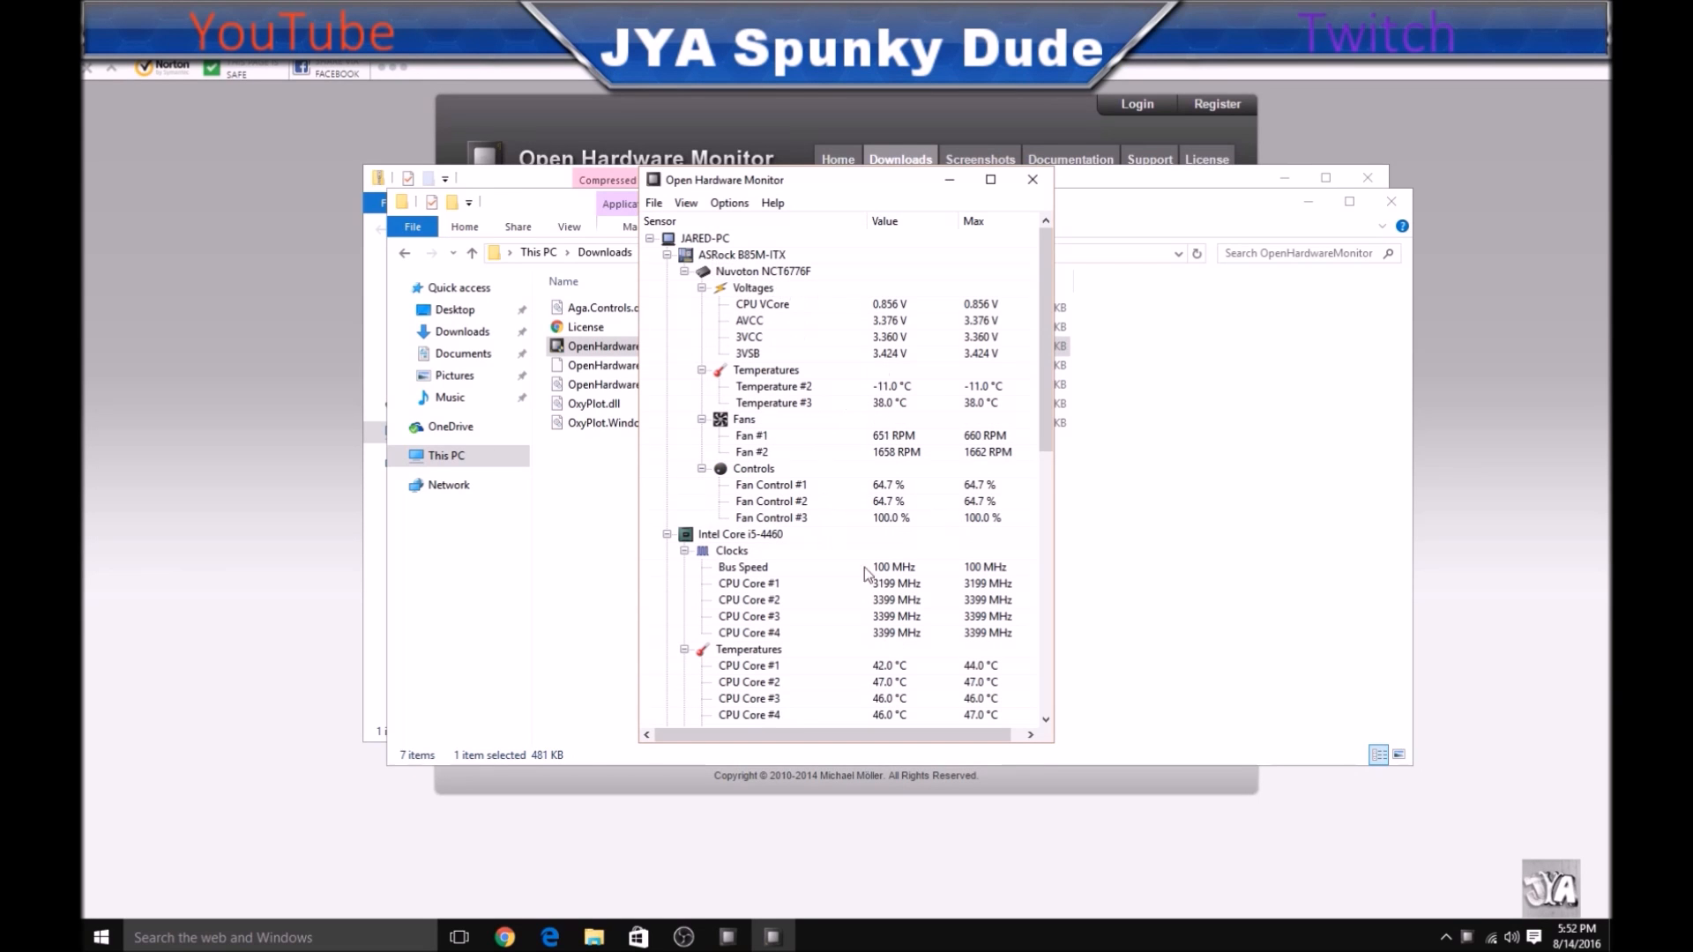
{"action": "mouse_move", "coordinate": [1124, 817]}
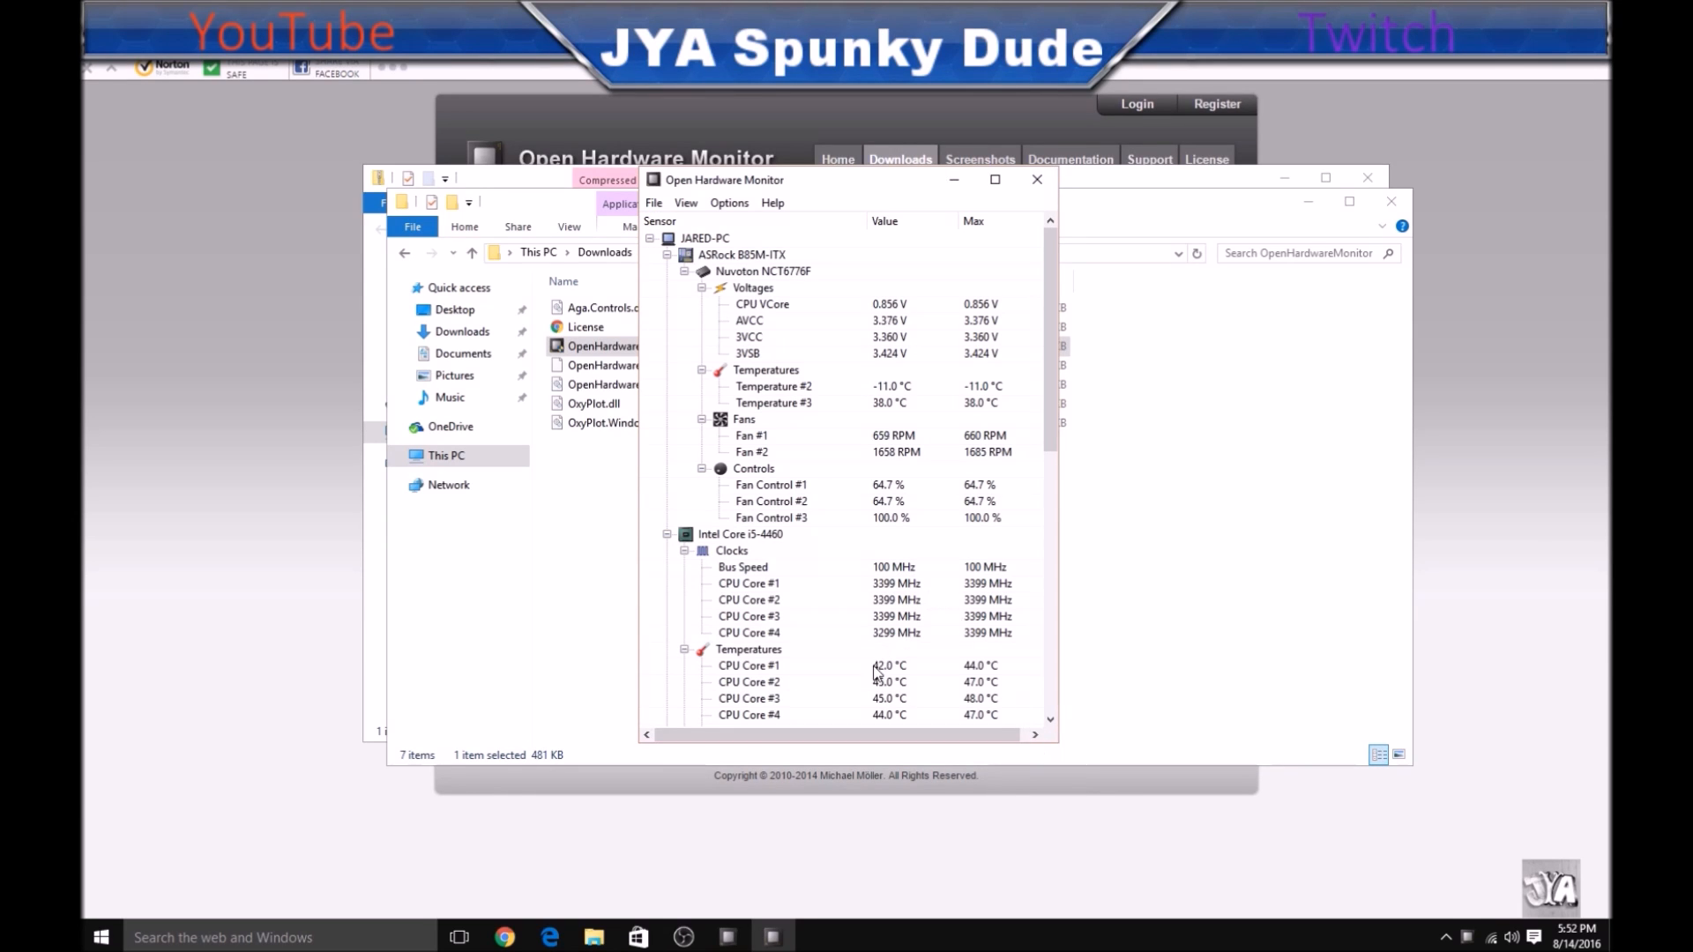
{"action": "scroll", "scroll_direction": "down", "scroll_amount": 3}
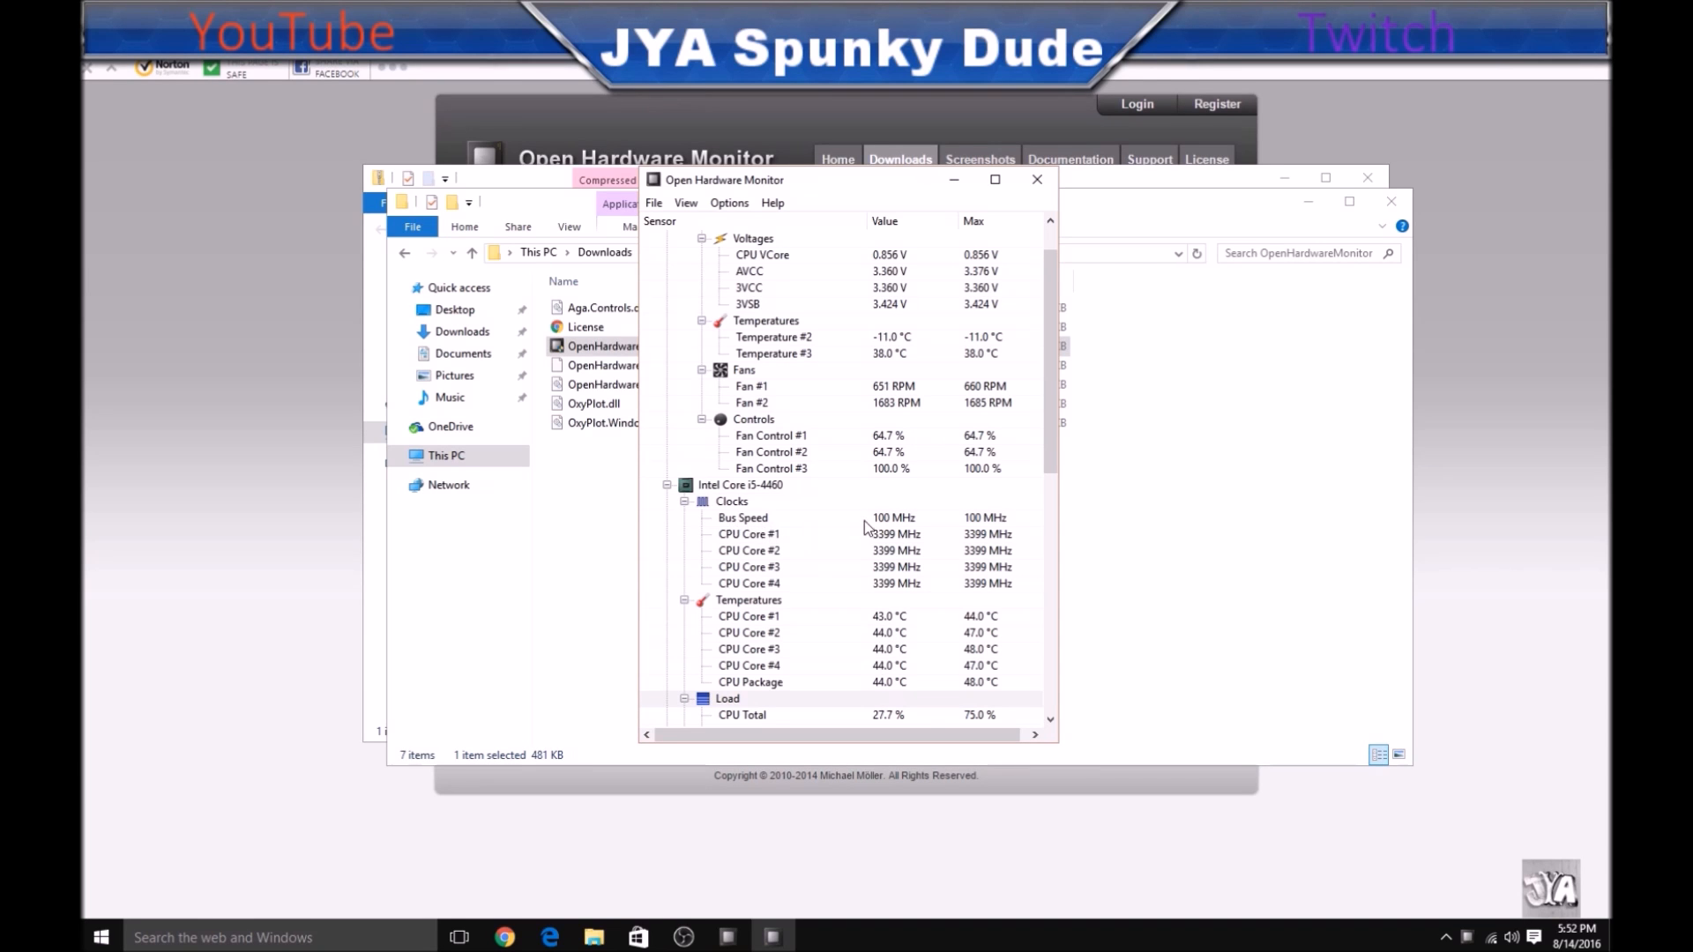
{"action": "scroll", "scroll_direction": "down", "scroll_amount": 3}
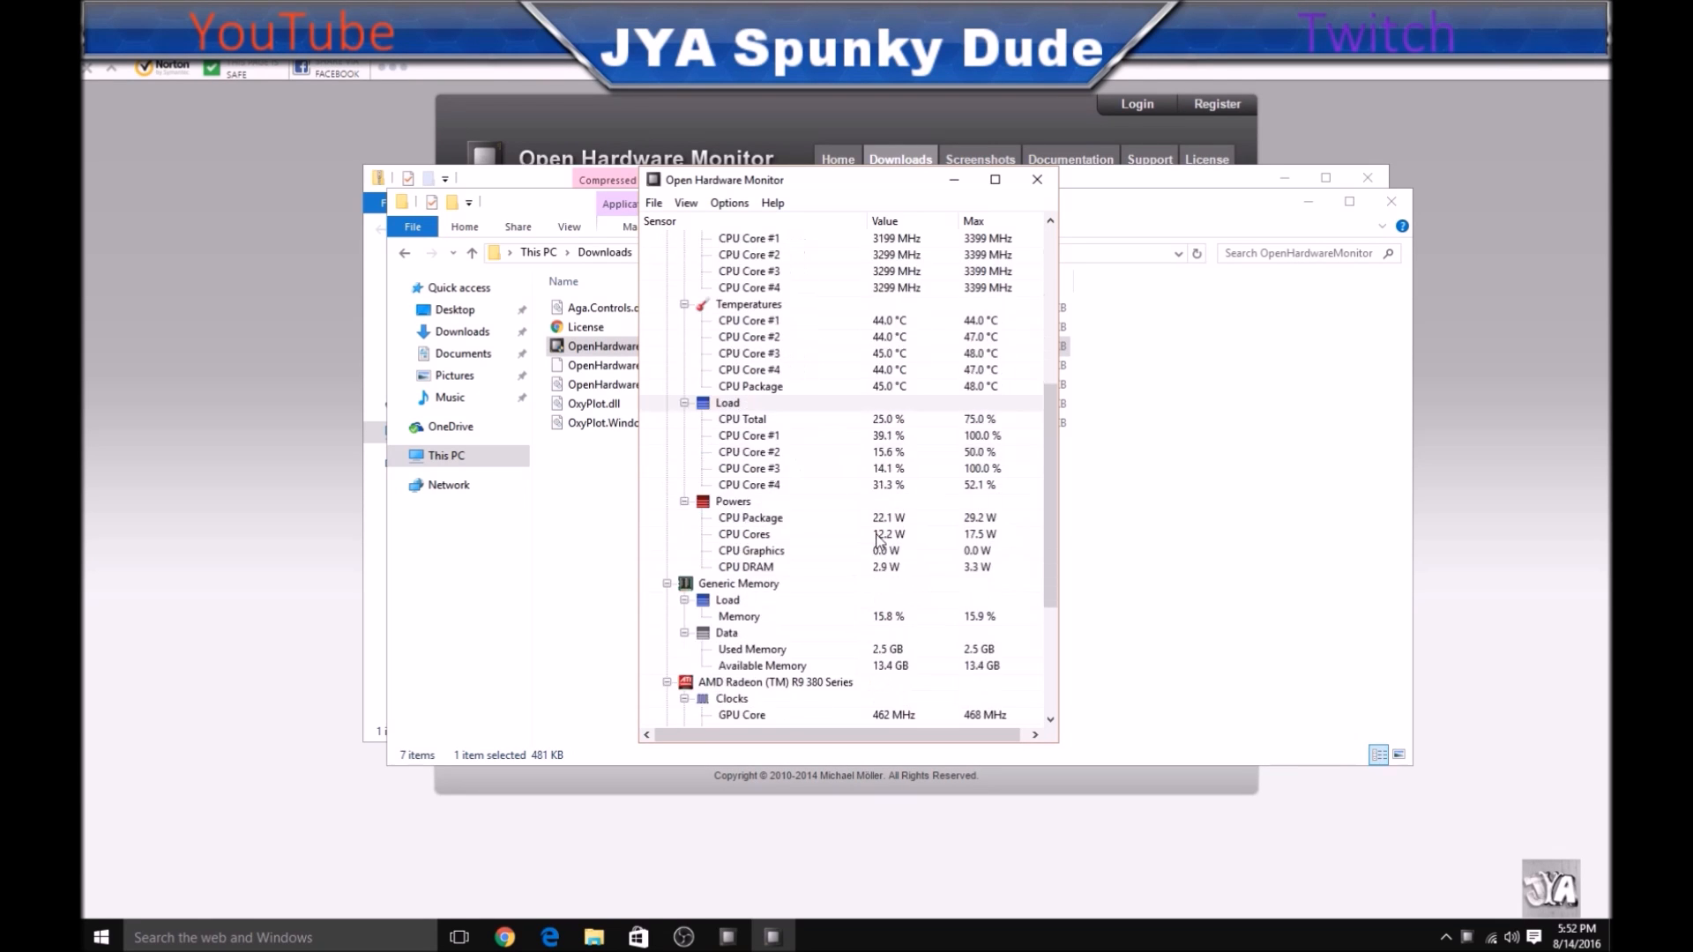
{"action": "scroll", "scroll_direction": "down", "scroll_amount": 3}
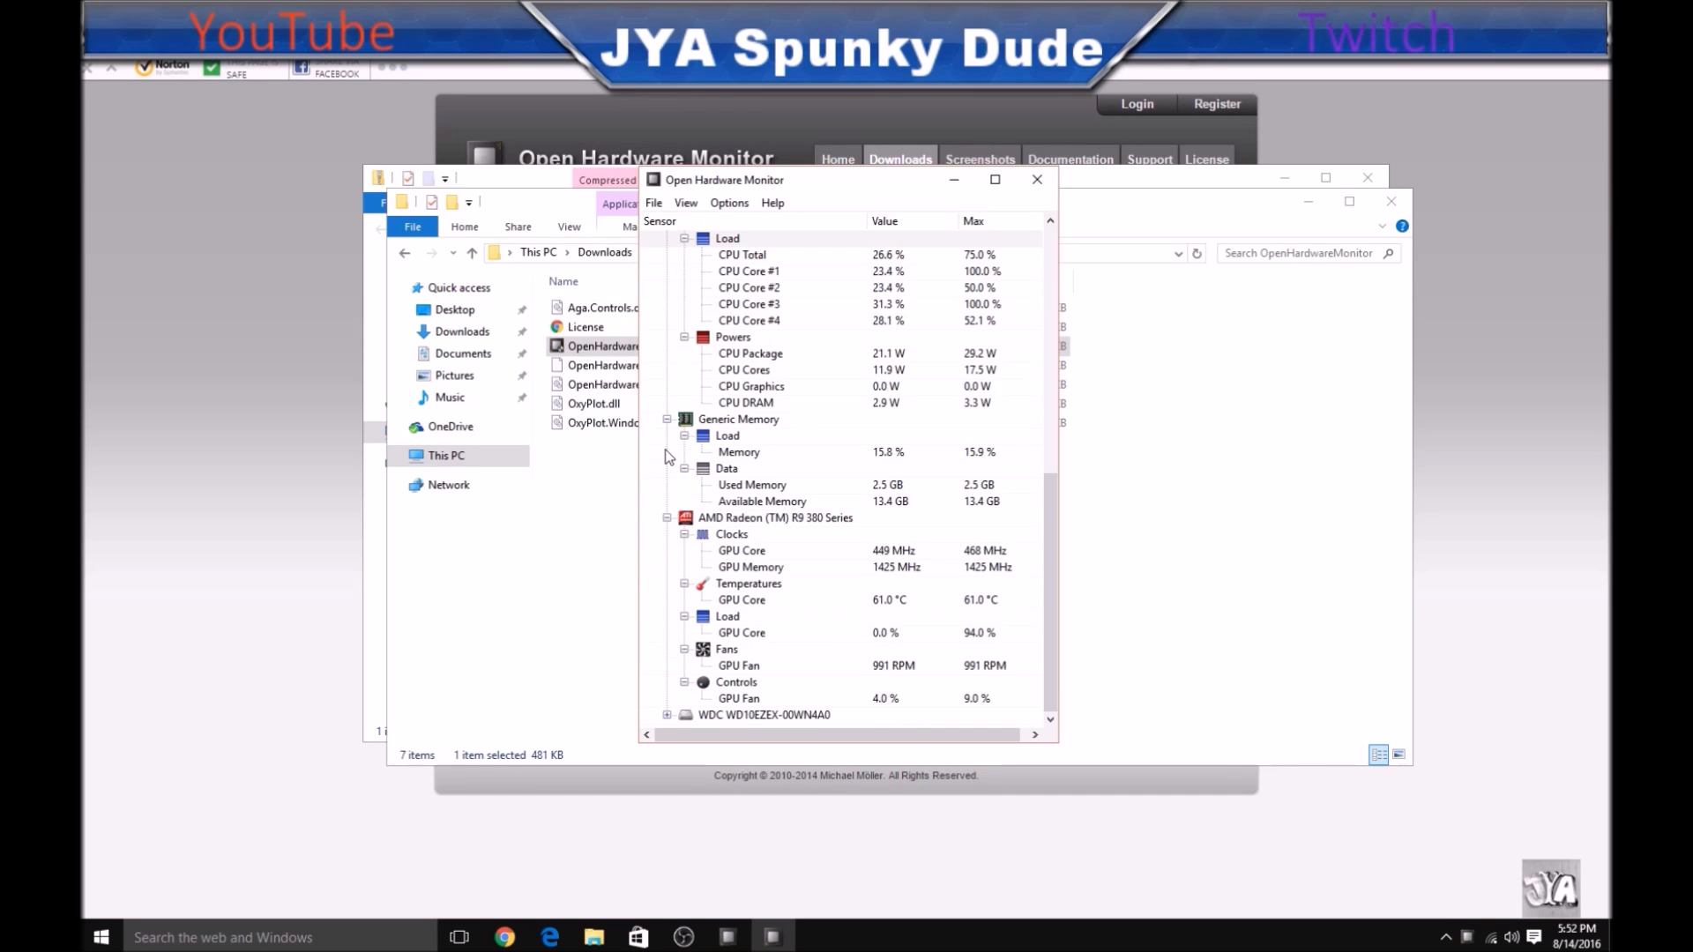
{"action": "scroll", "scroll_direction": "down", "scroll_amount": 3}
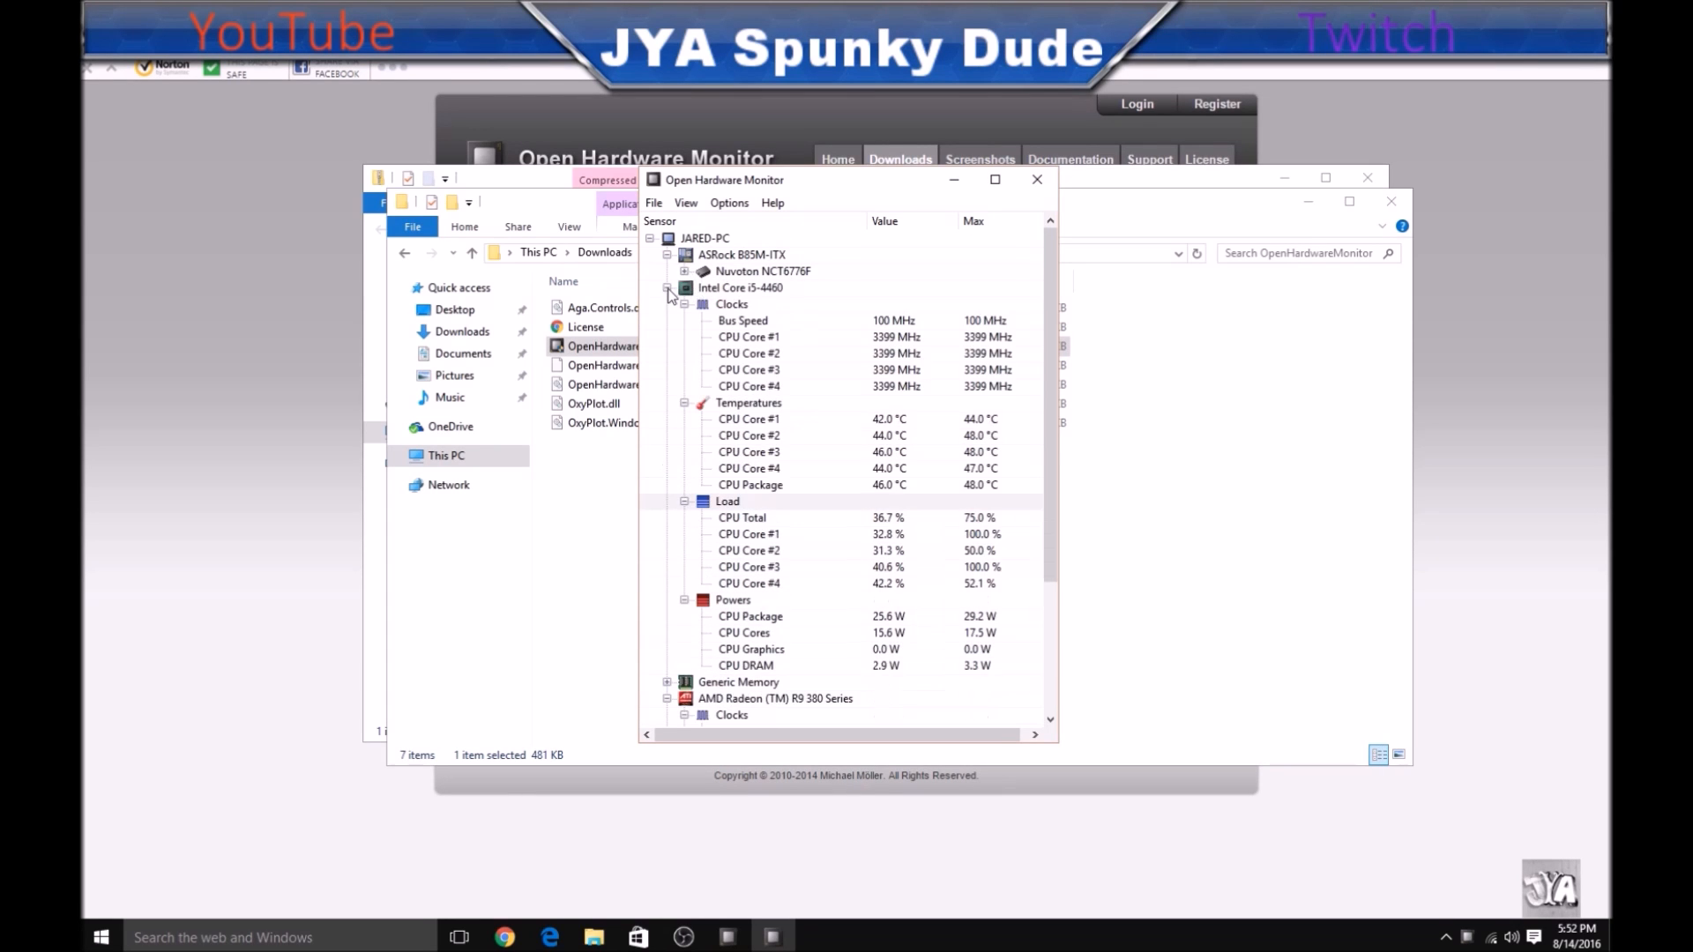
- Collapse the CPU and GPU clock groups and untick Mainboard and RAM under File > Hardware
{"action": "left_click", "coordinate": [667, 287]}
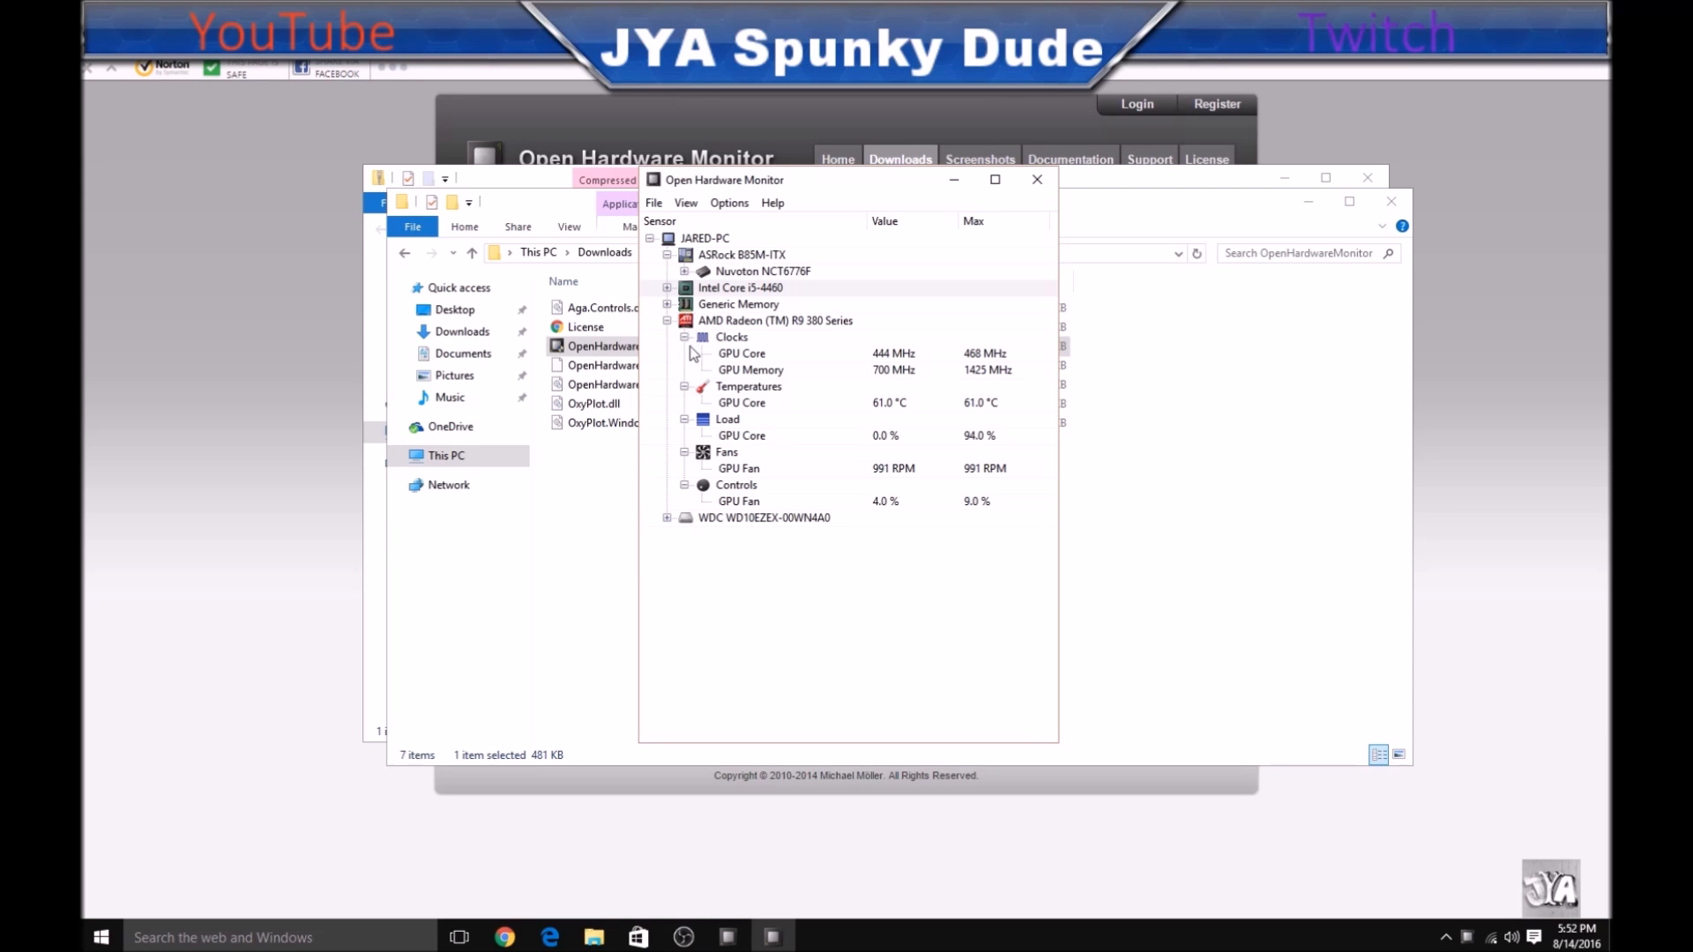
{"action": "left_click", "coordinate": [686, 336]}
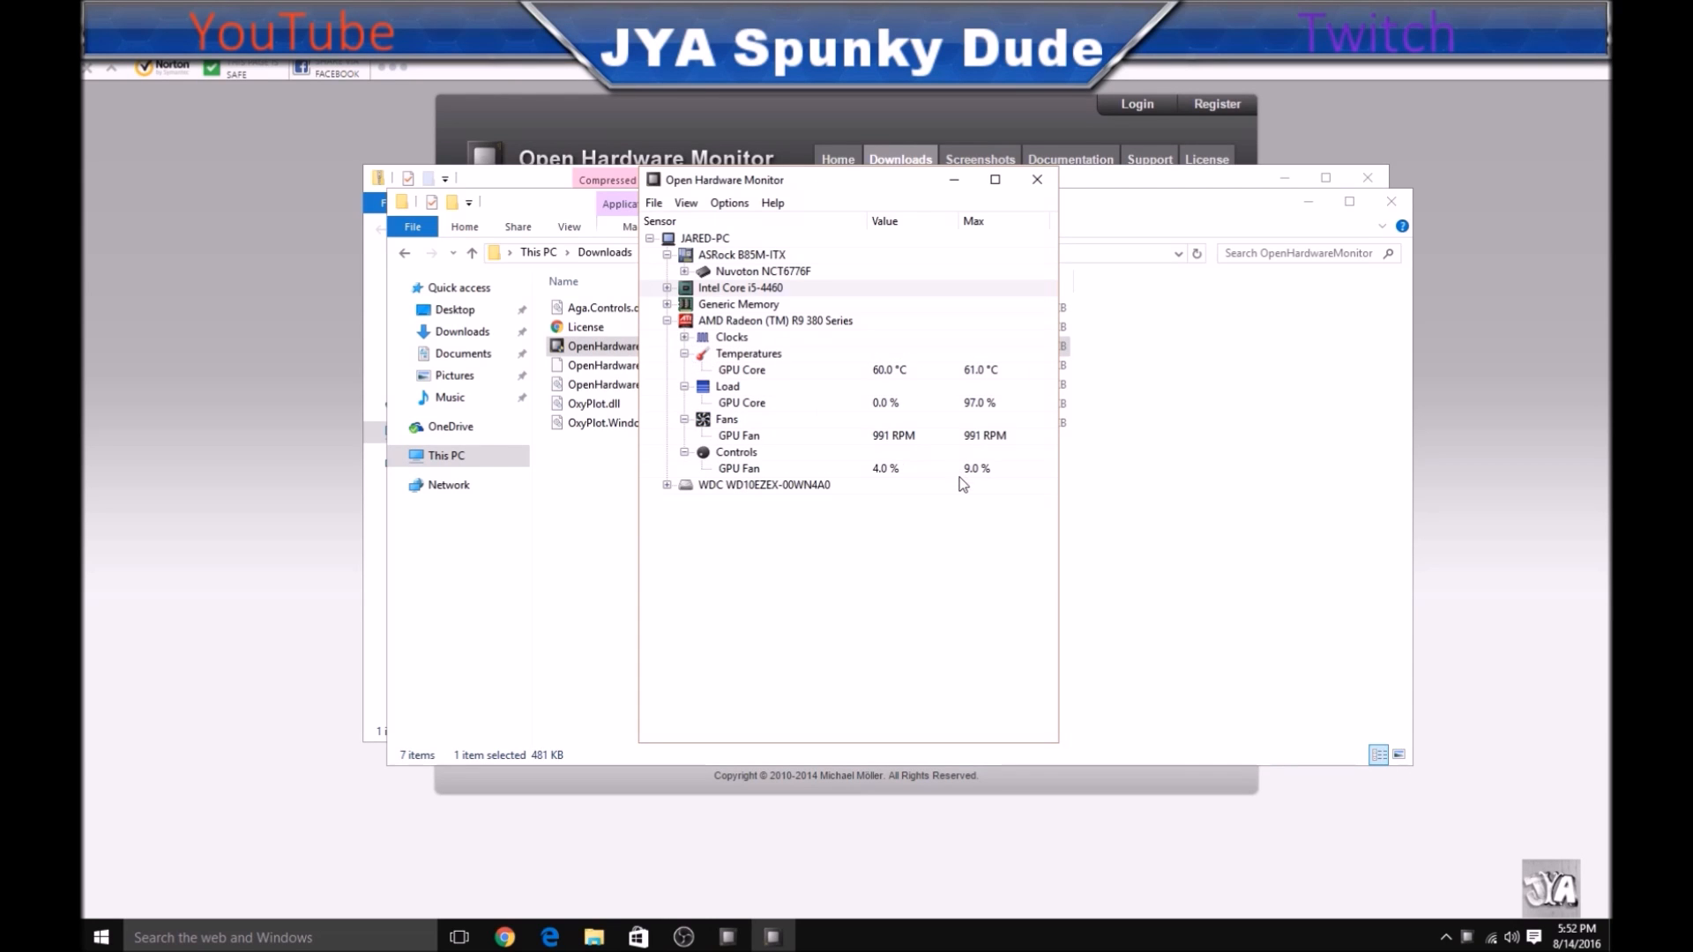
{"action": "left_click", "coordinate": [653, 203]}
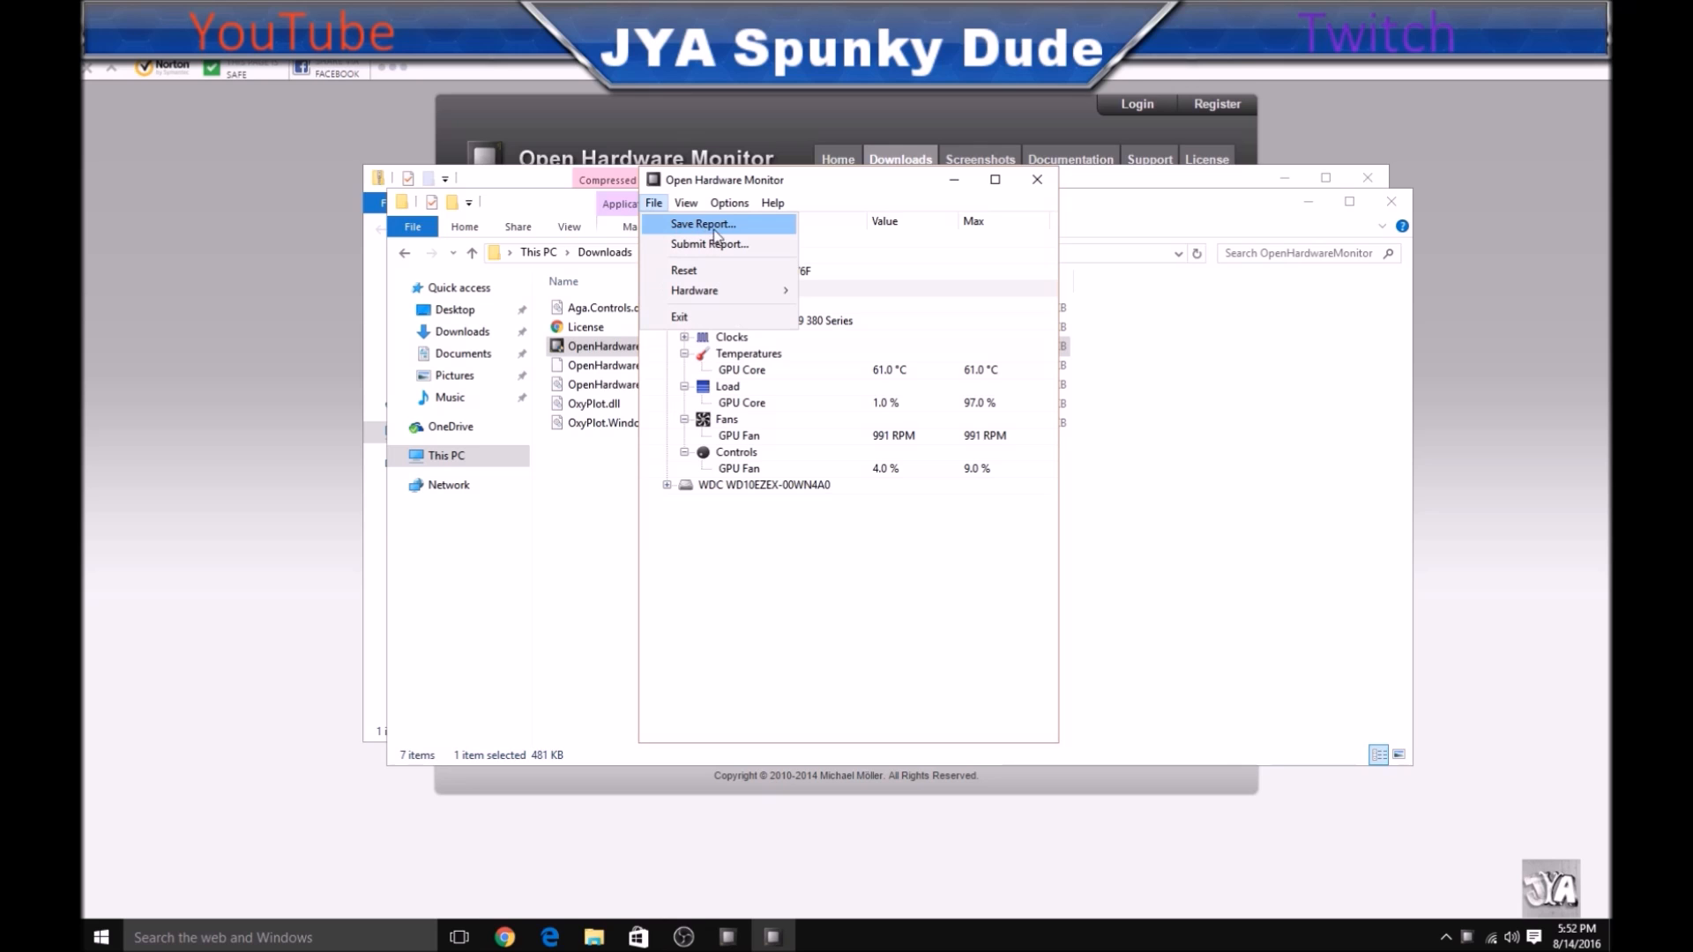
{"action": "mouse_move", "coordinate": [707, 270]}
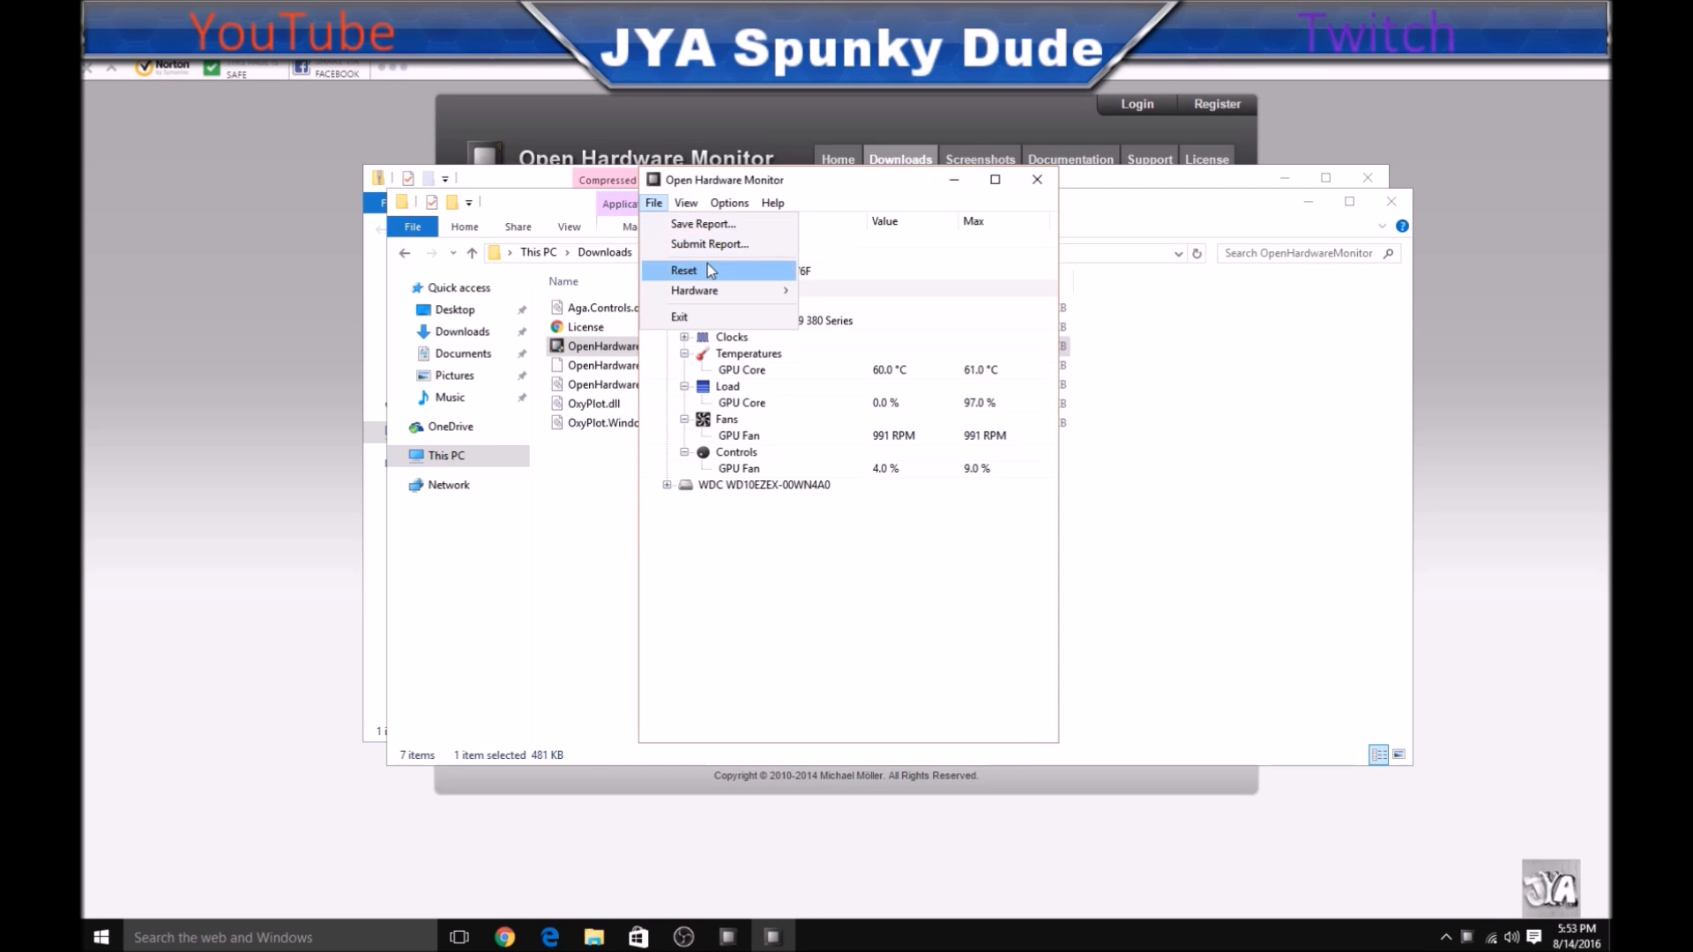
{"action": "mouse_move", "coordinate": [694, 289]}
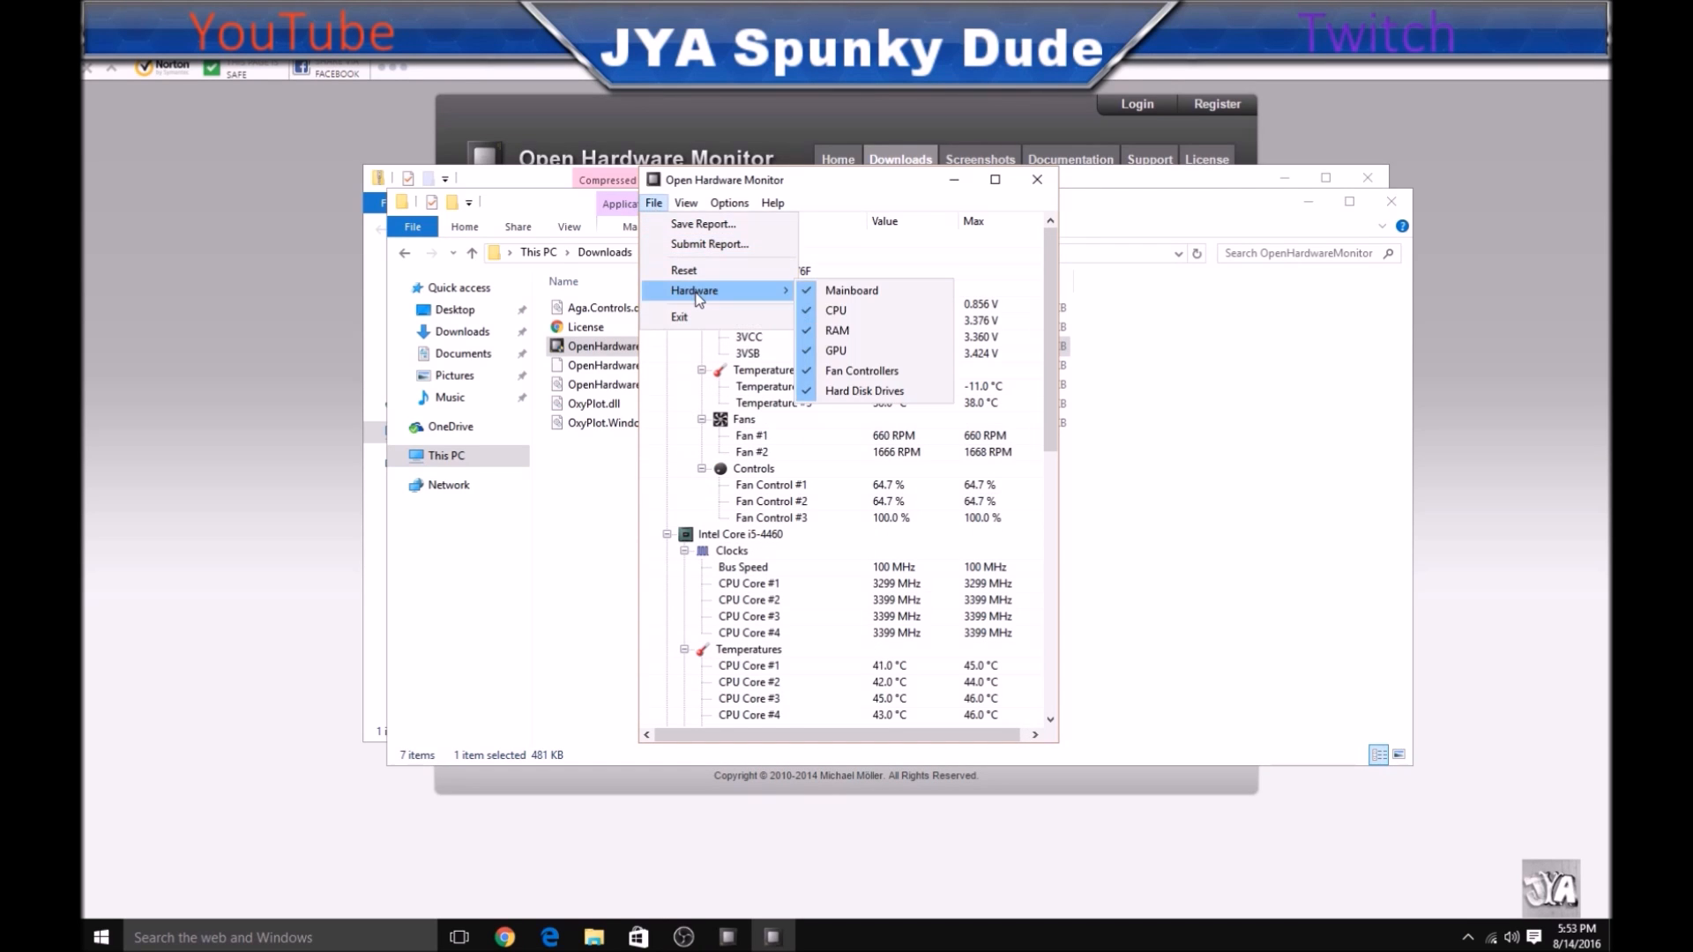
{"action": "mouse_move", "coordinate": [870, 351]}
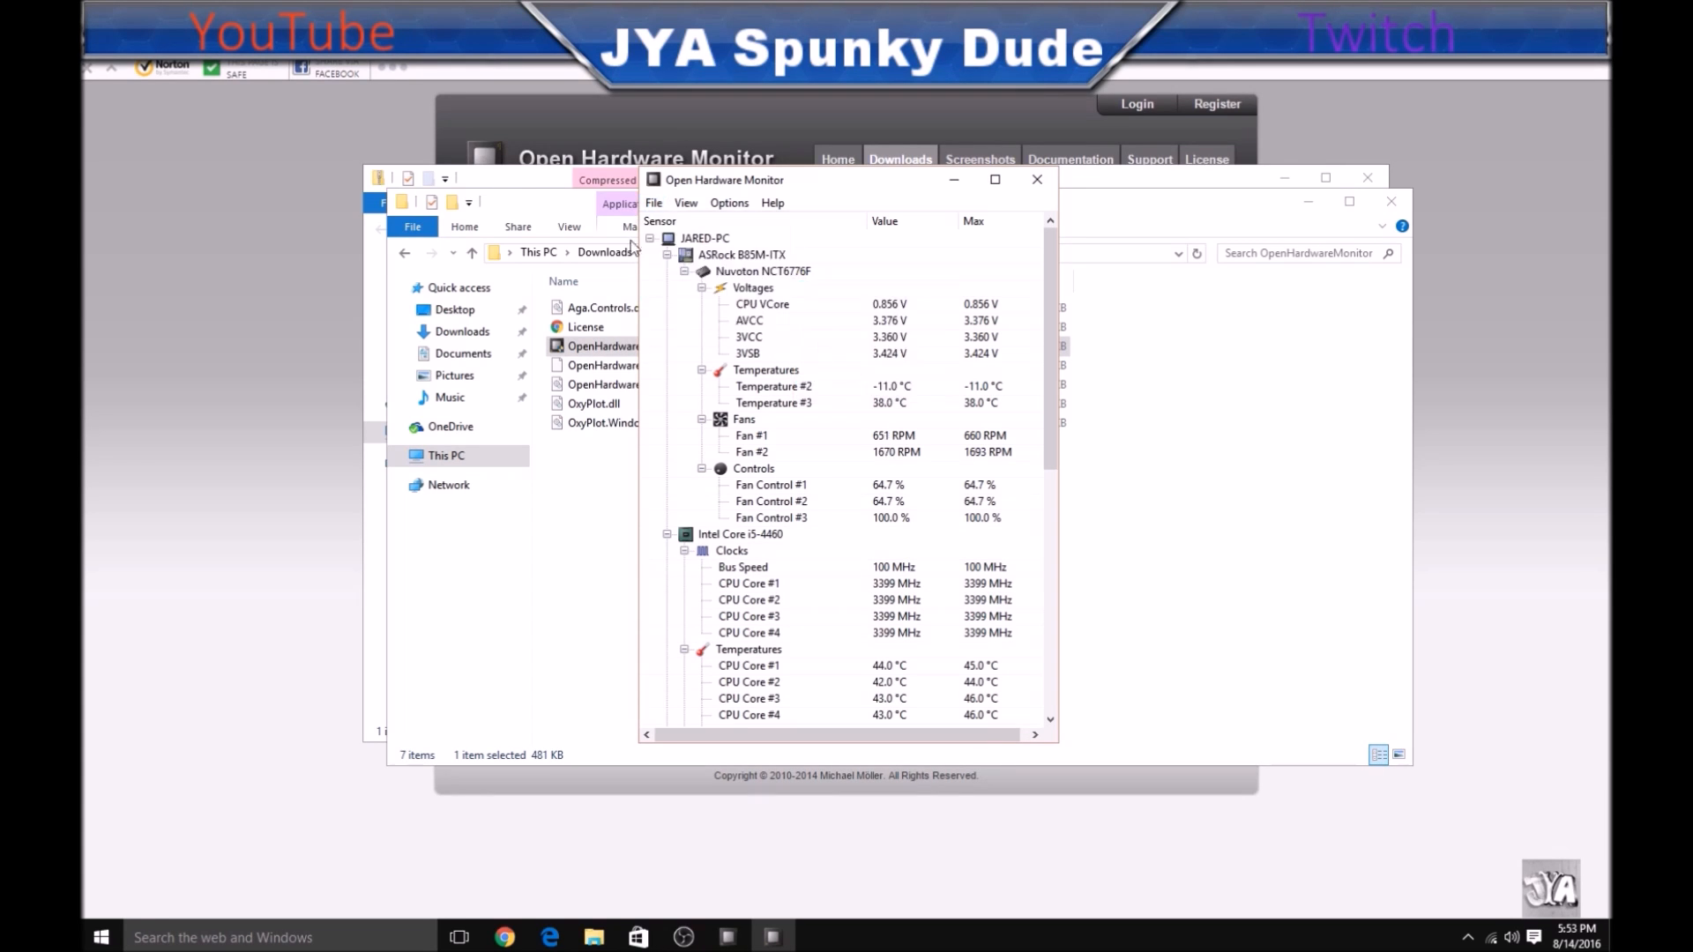
{"action": "left_click", "coordinate": [653, 203]}
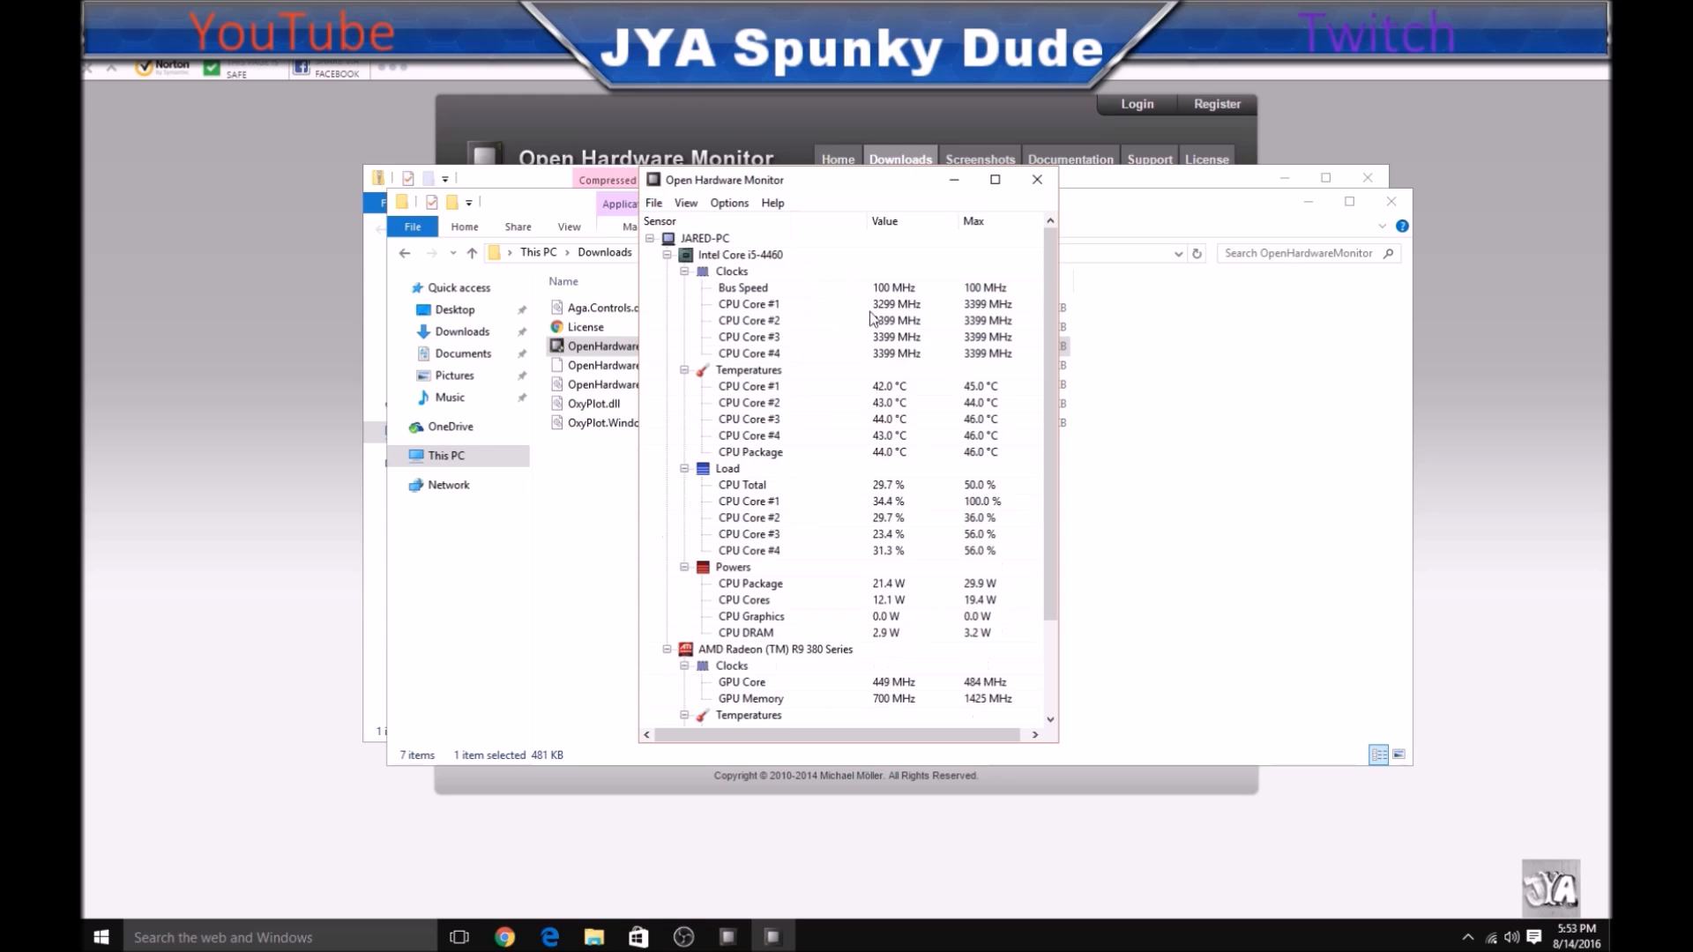
{"action": "scroll", "scroll_direction": "down", "scroll_amount": 3}
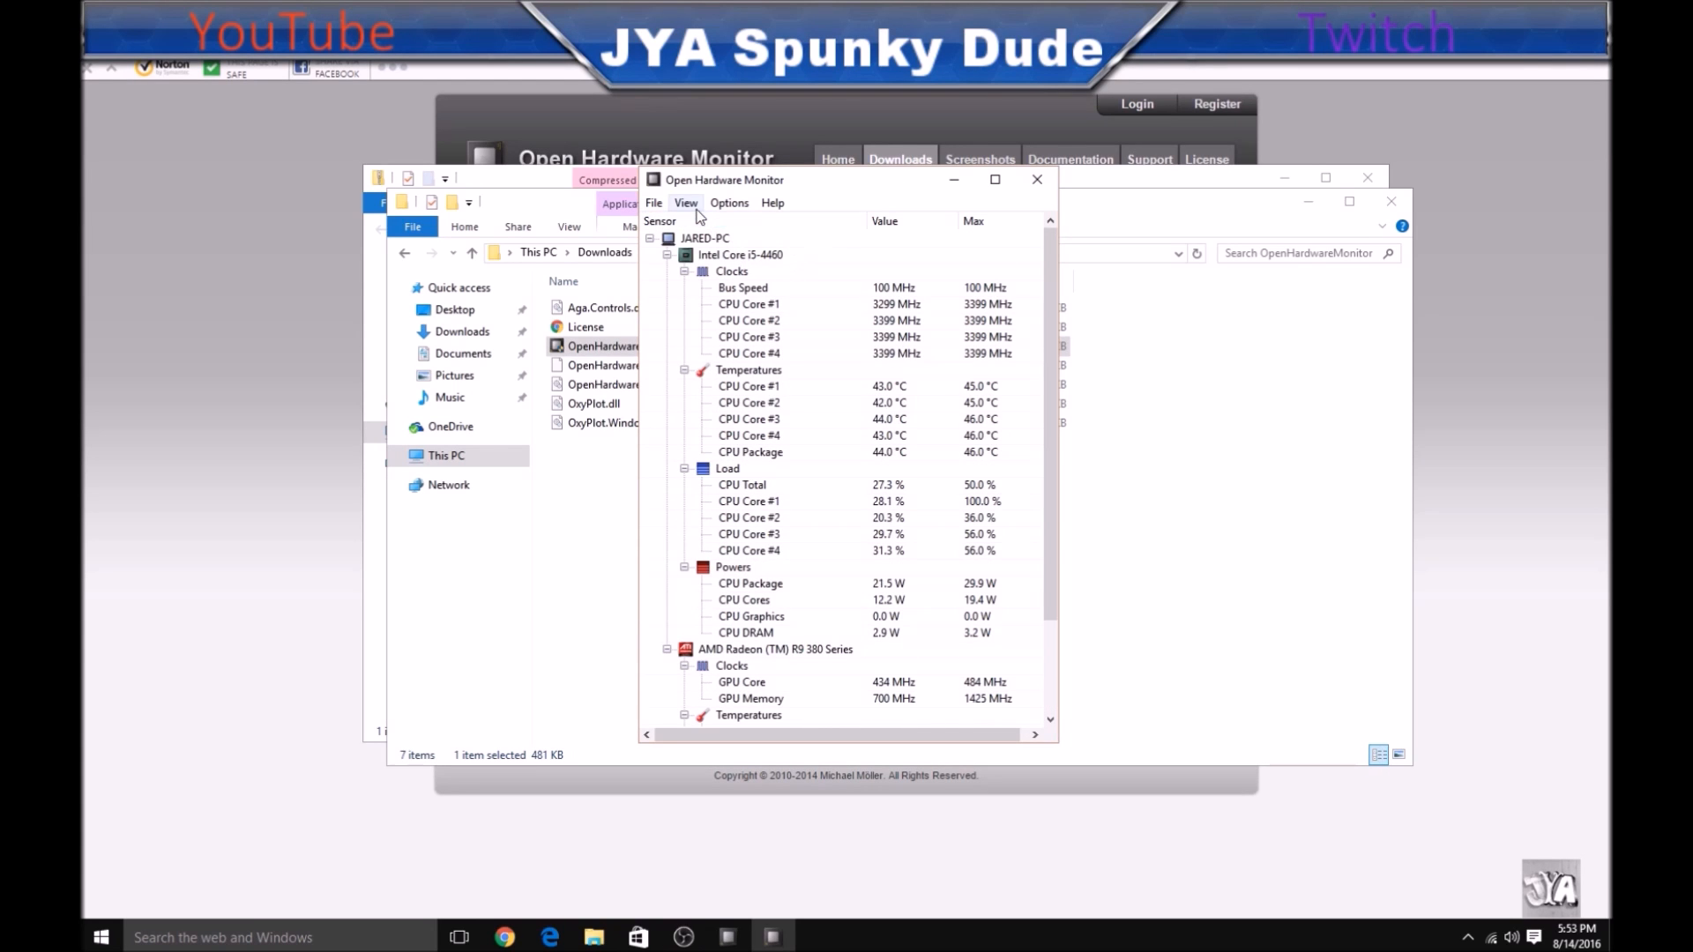
- Turn on the Min column under View > Columns, then scroll to the AMD GPU sensors
{"action": "left_click", "coordinate": [686, 203]}
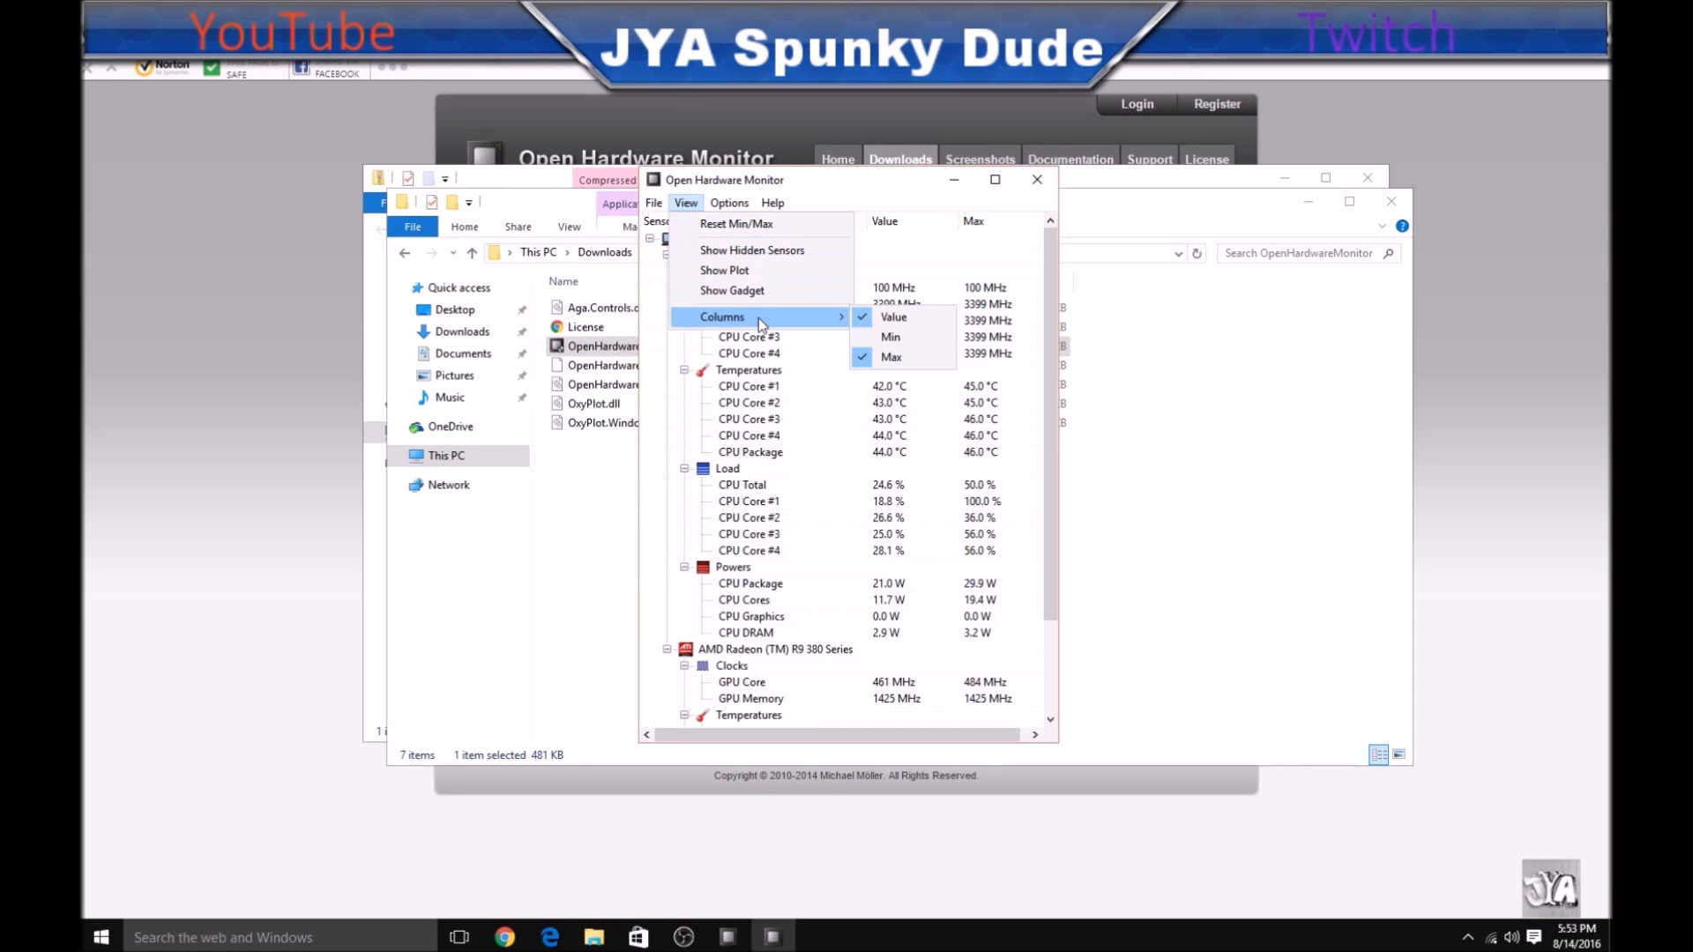
{"action": "left_click", "coordinate": [890, 337]}
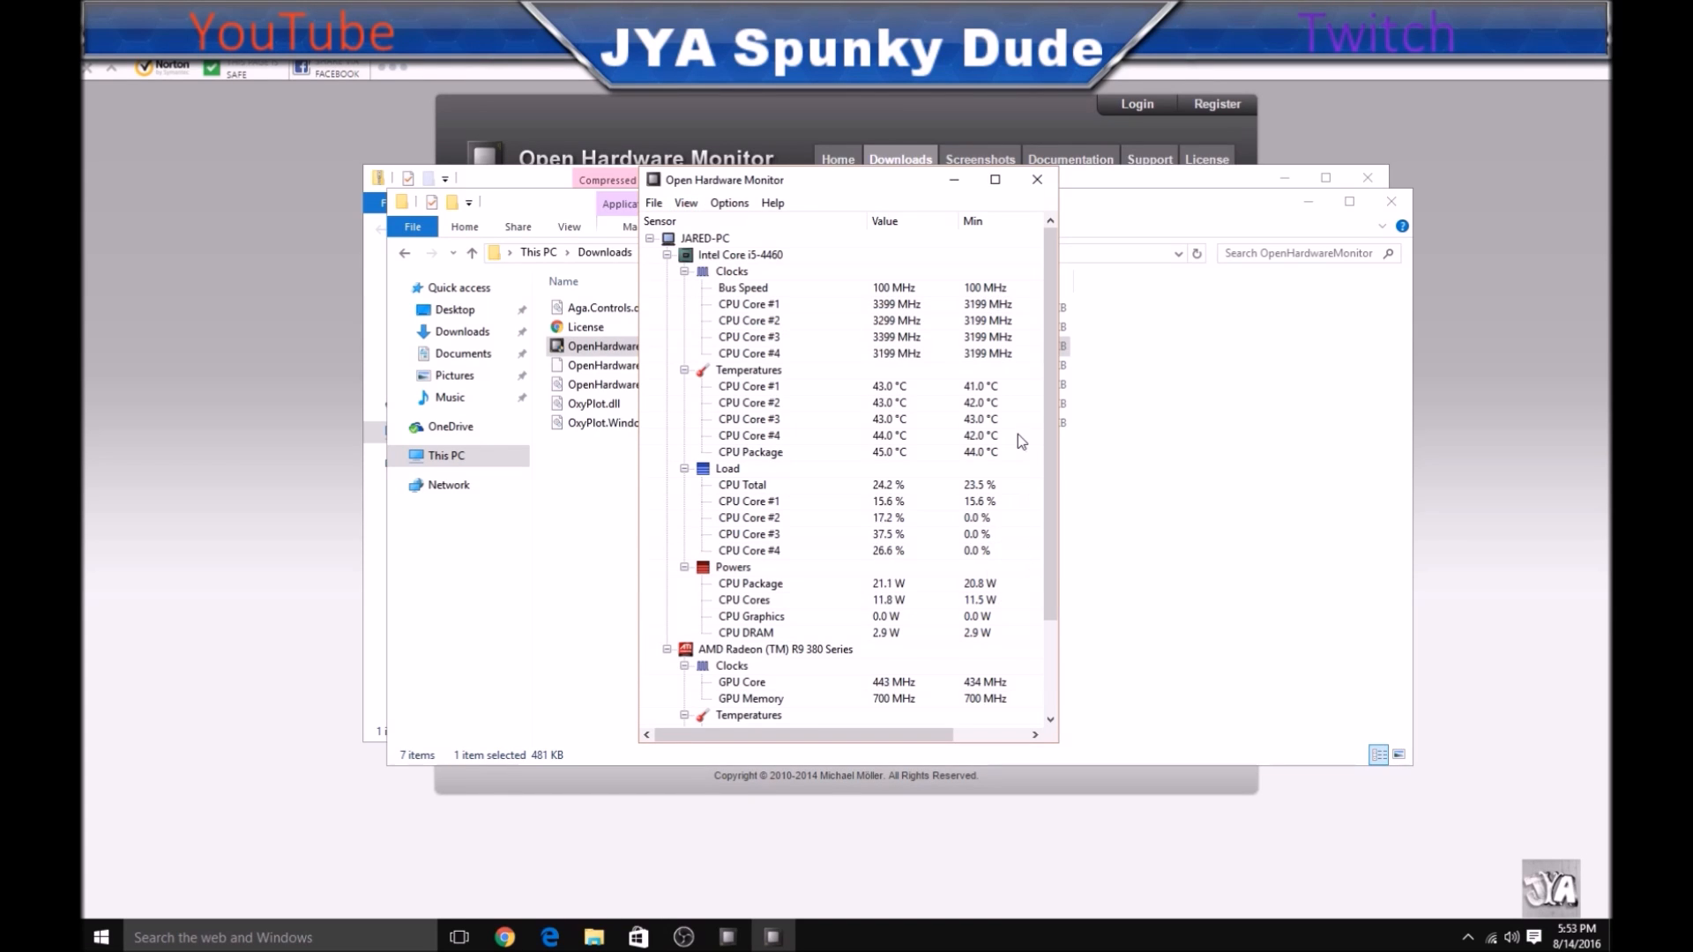
{"action": "left_click", "coordinate": [729, 202]}
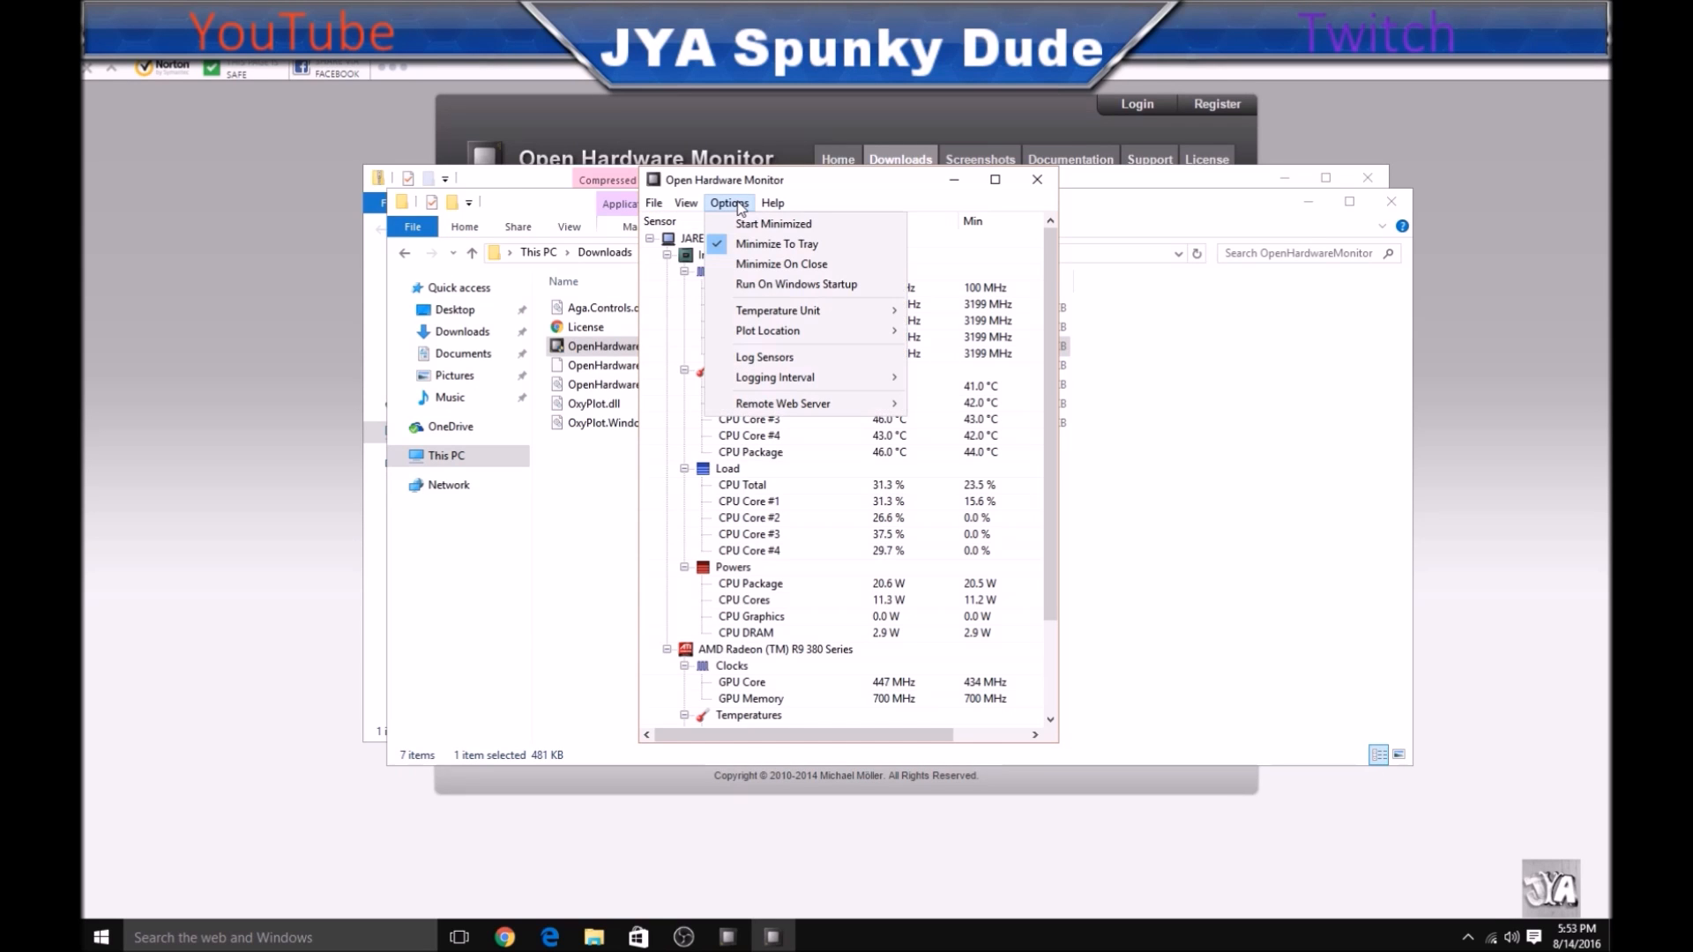
{"action": "left_click", "coordinate": [770, 203]}
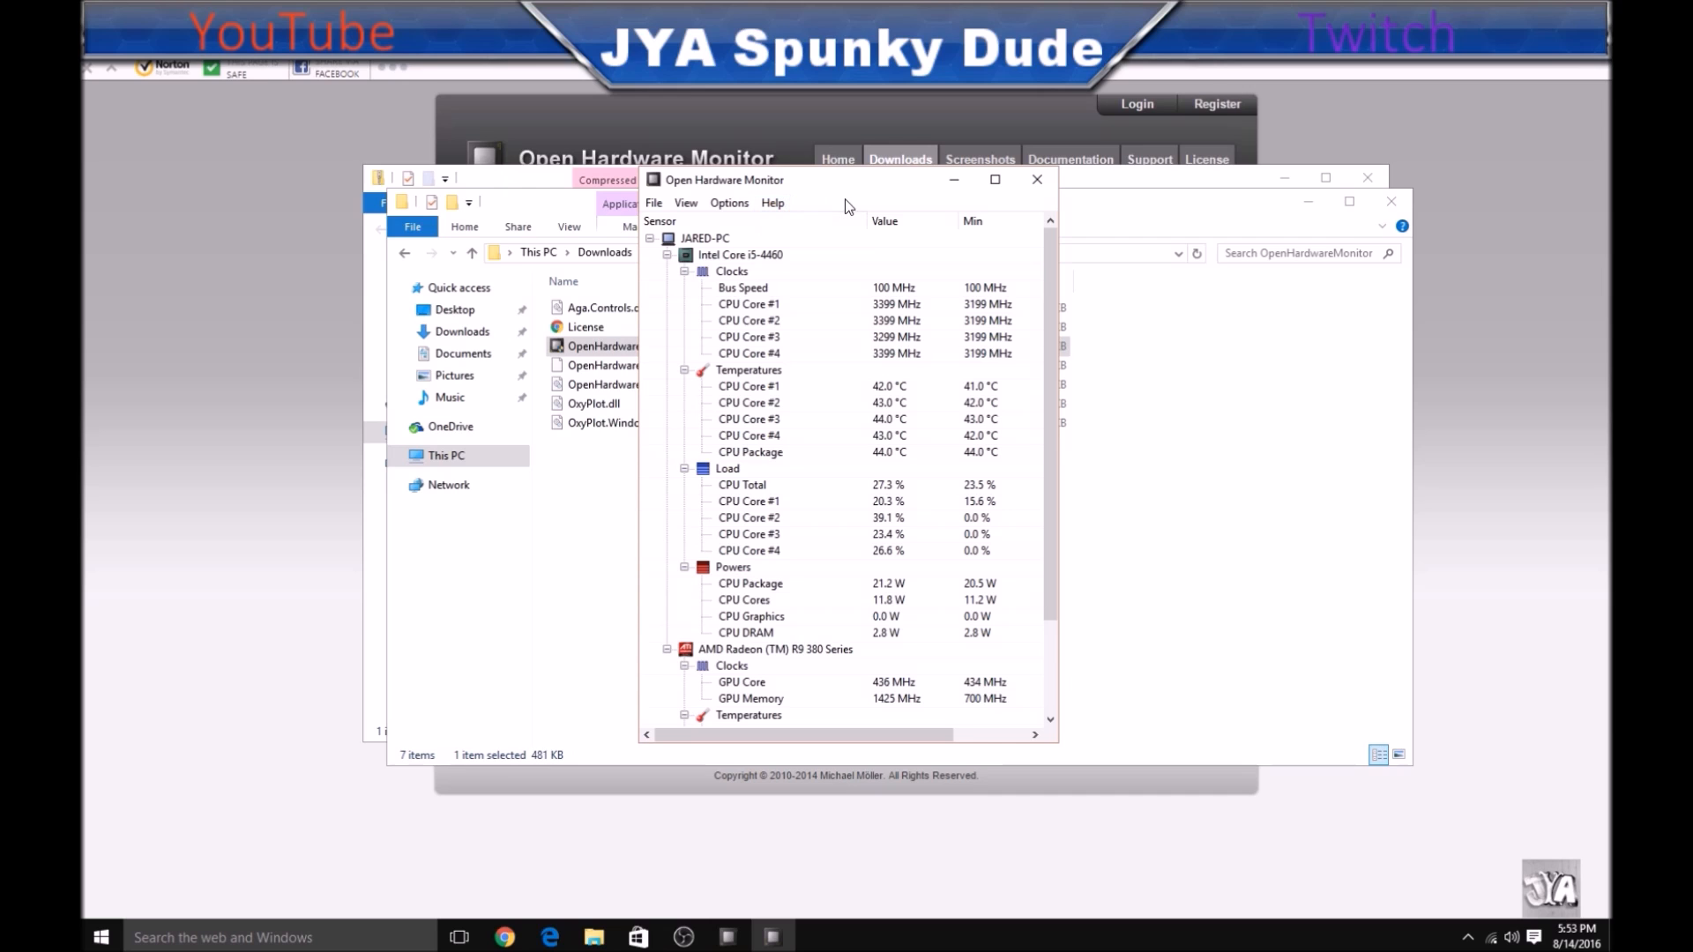
{"action": "mouse_move", "coordinate": [937, 391]}
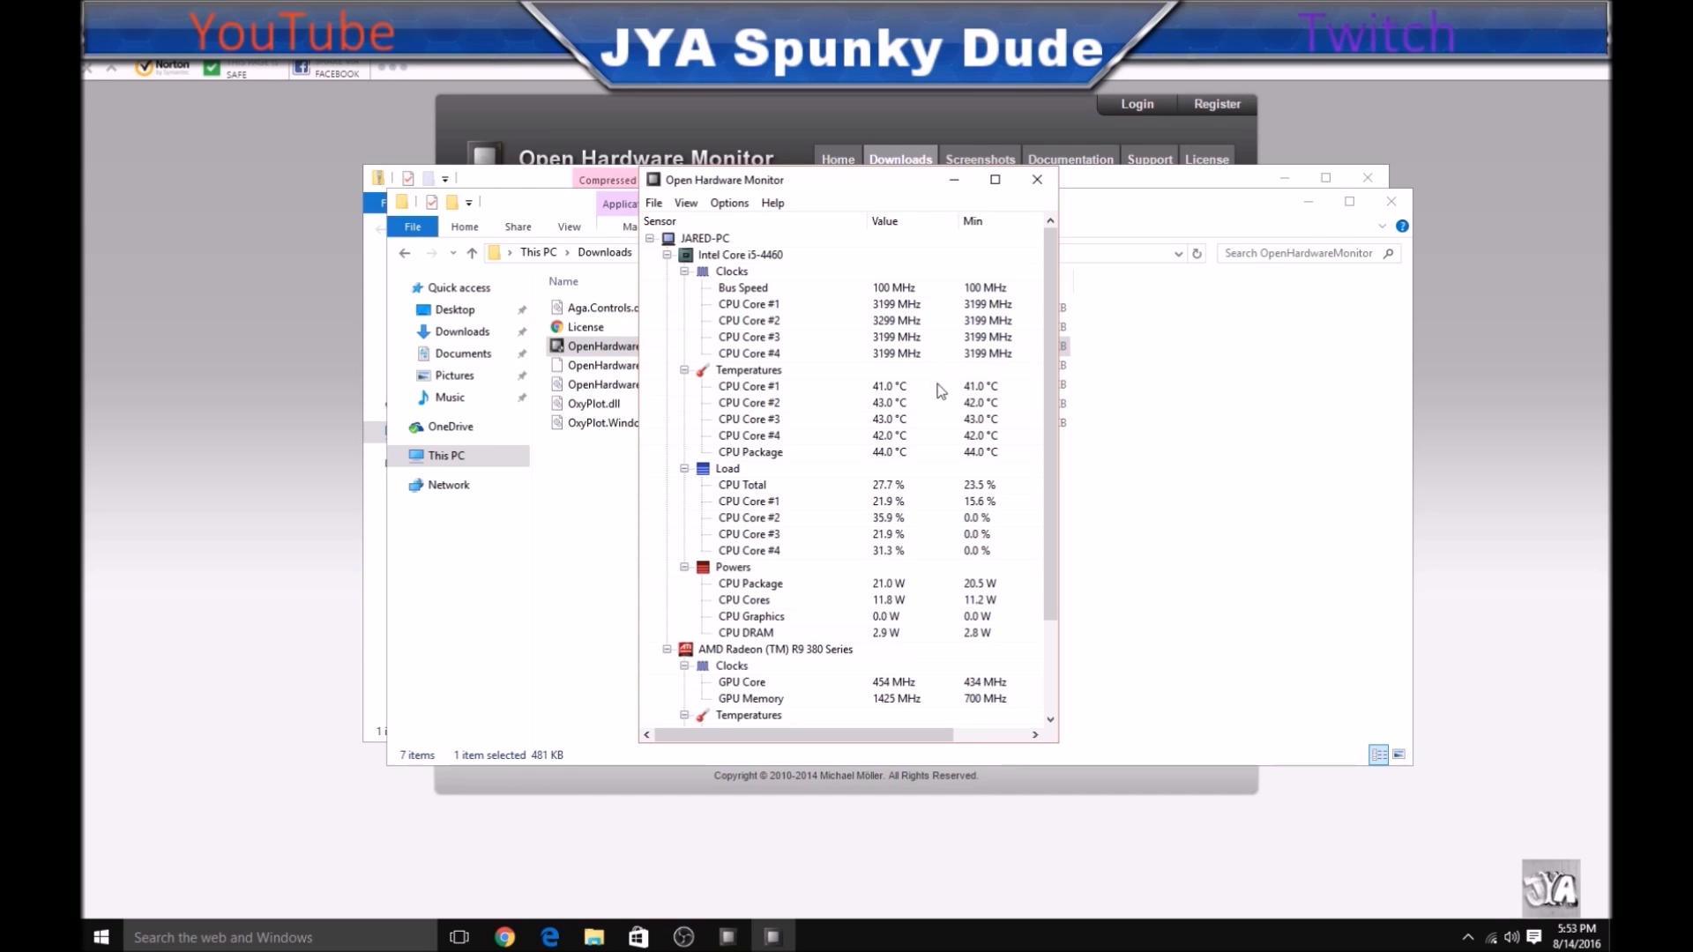
{"action": "mouse_move", "coordinate": [1003, 482]}
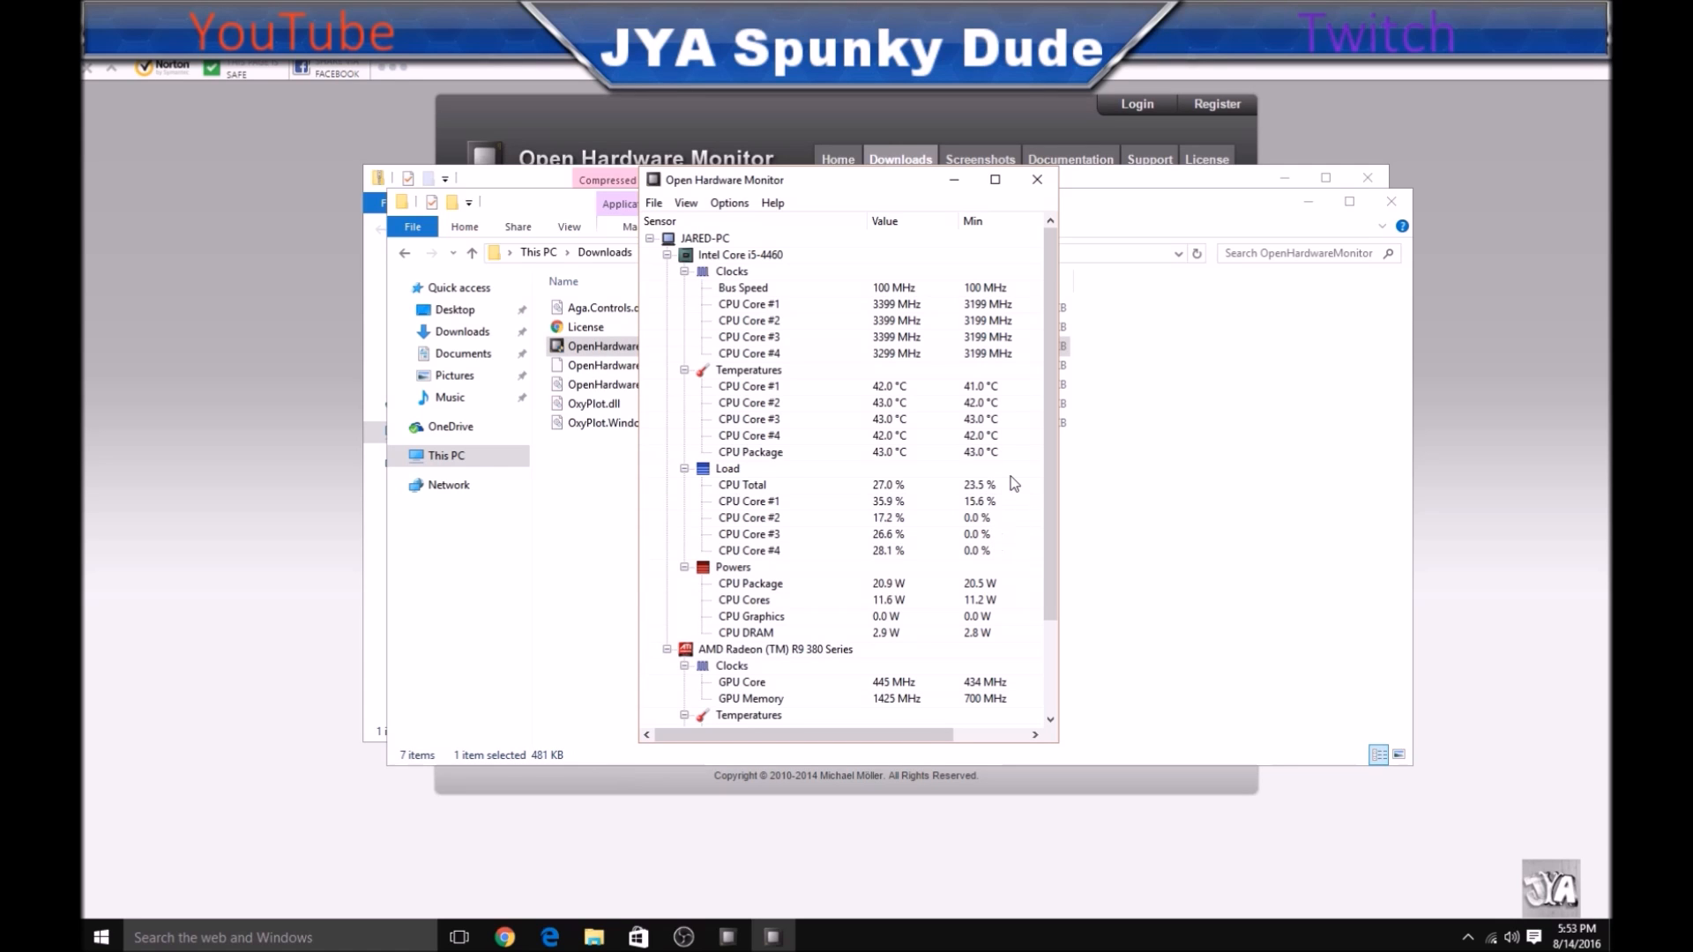
{"action": "scroll", "scroll_direction": "down", "scroll_amount": 3}
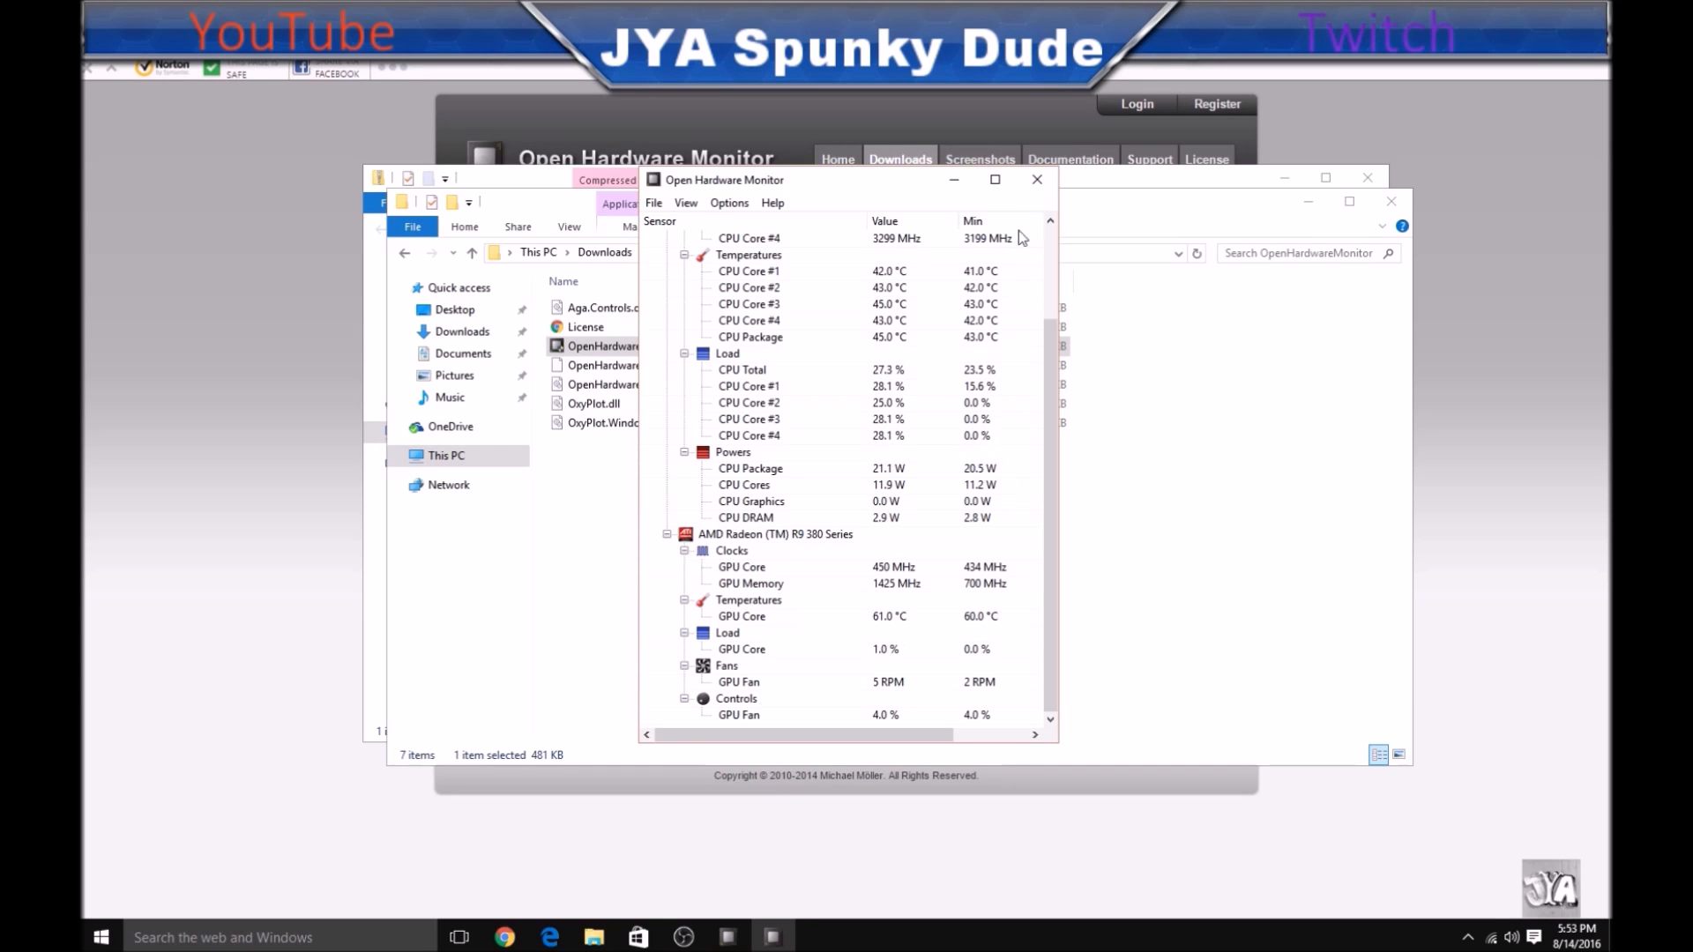
- Close the Open Hardware Monitor window to return to the extracted folder
{"action": "left_click", "coordinate": [1034, 179]}
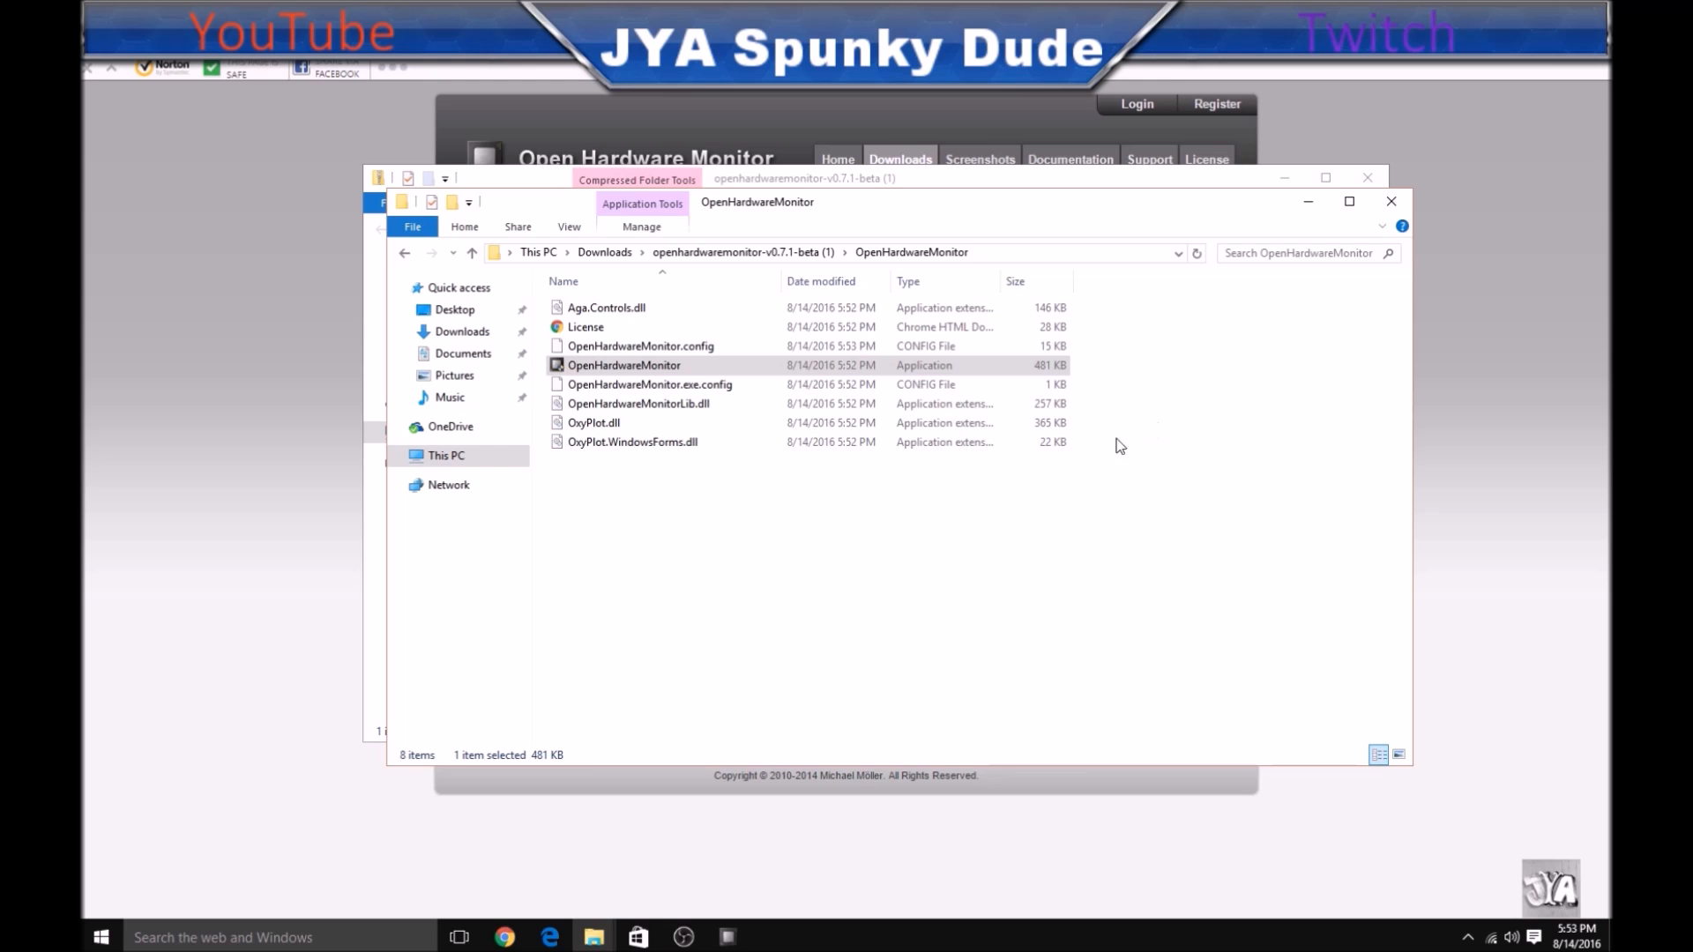
{"action": "mouse_move", "coordinate": [852, 610]}
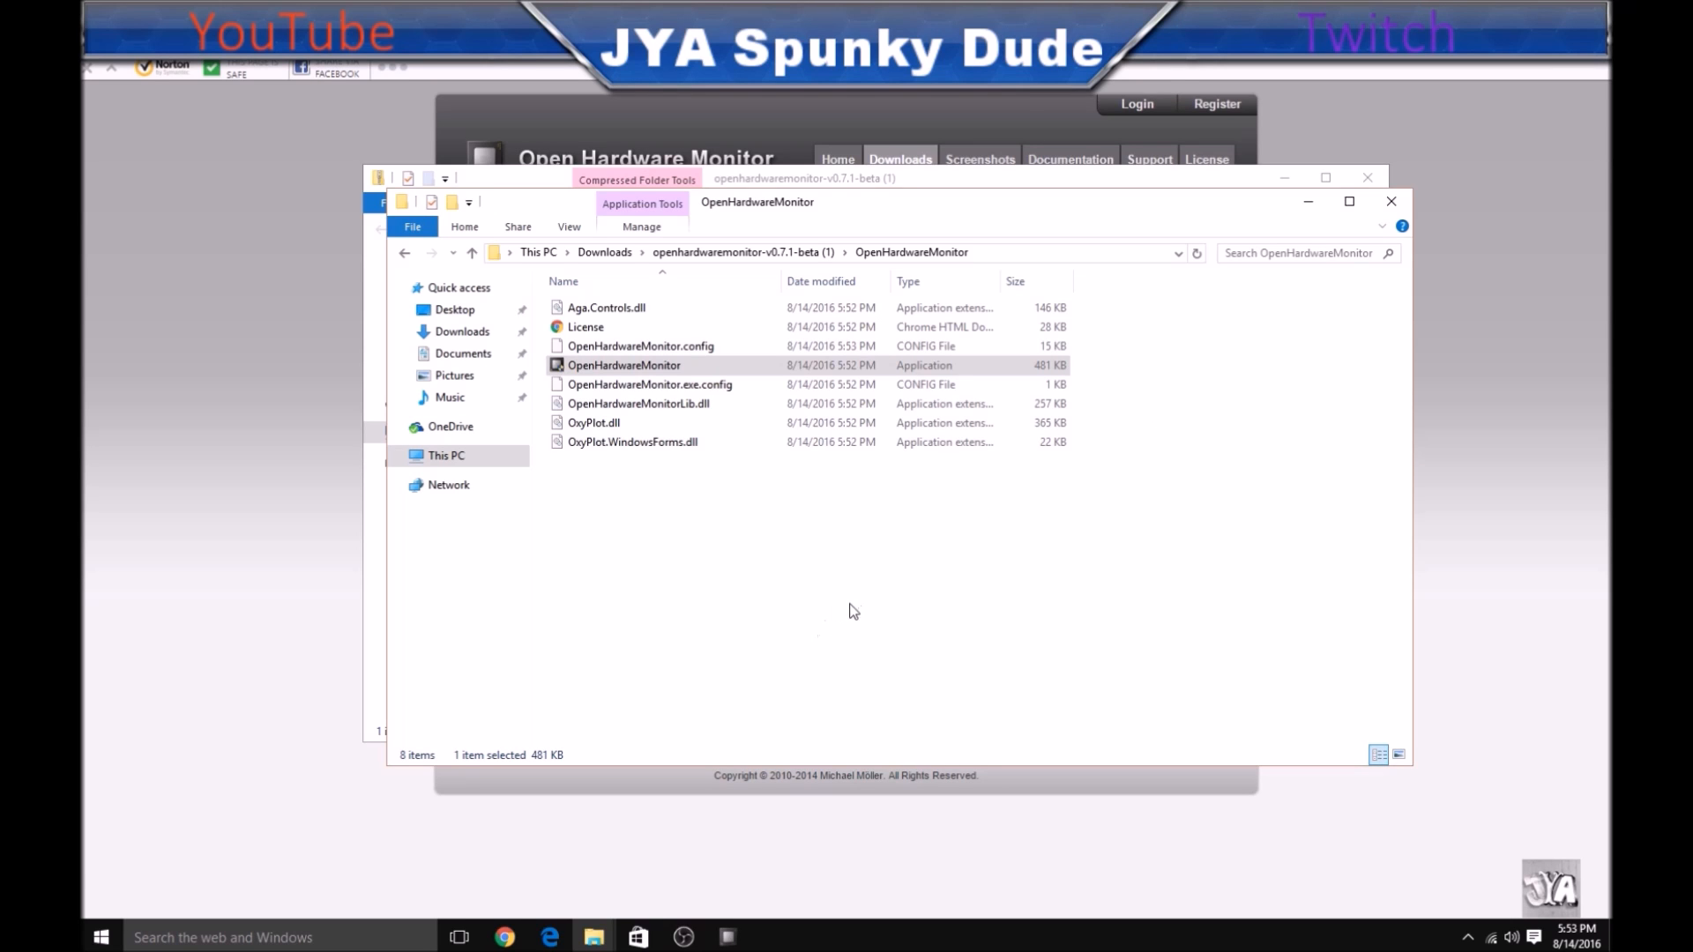